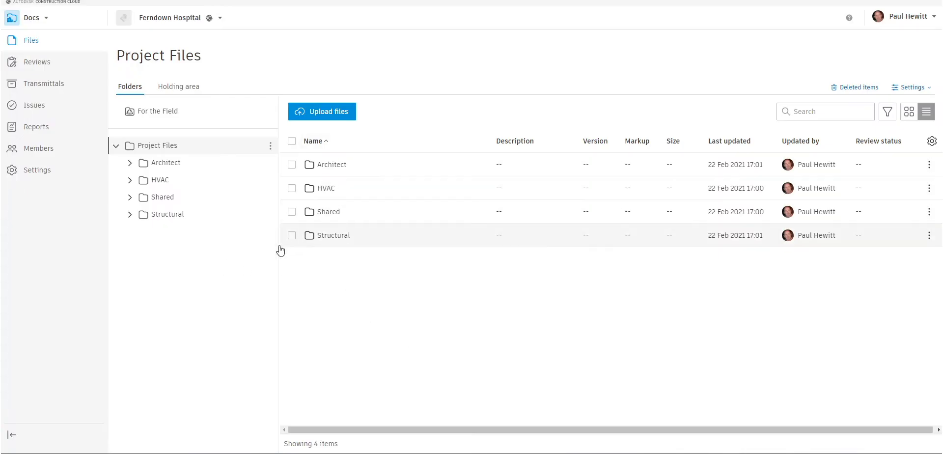
mouse_move(360, 254)
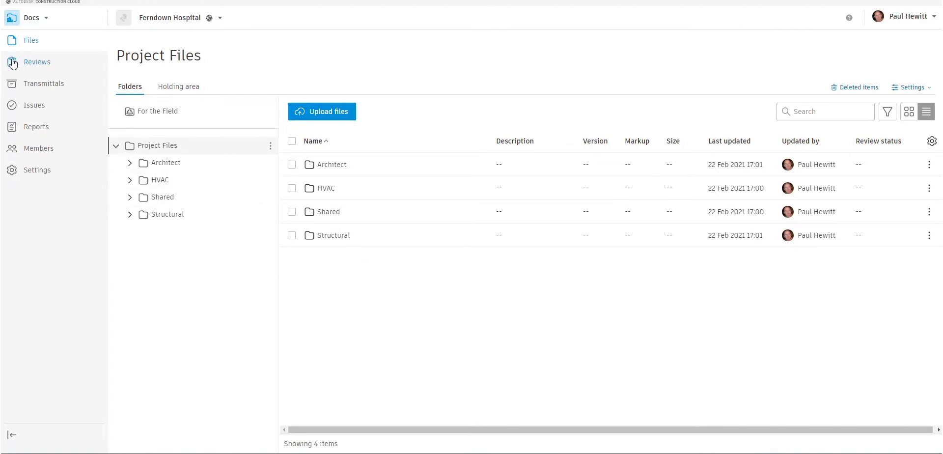
mouse_move(47, 64)
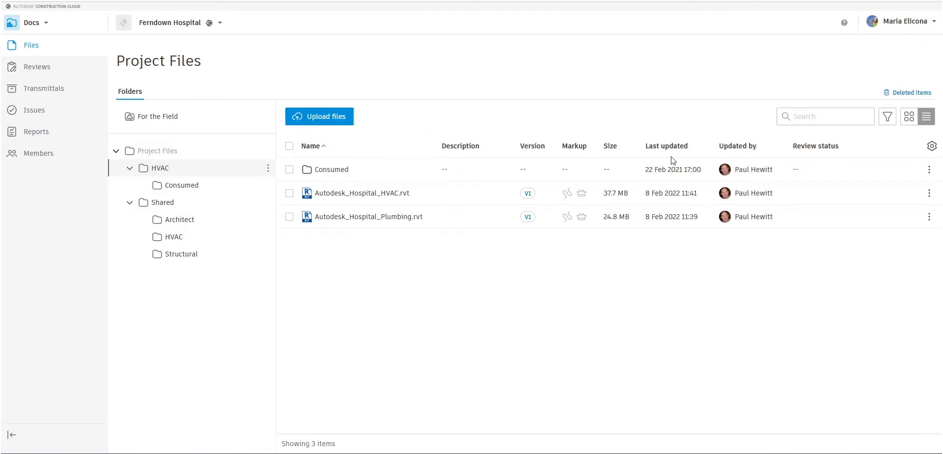
mouse_move(171, 177)
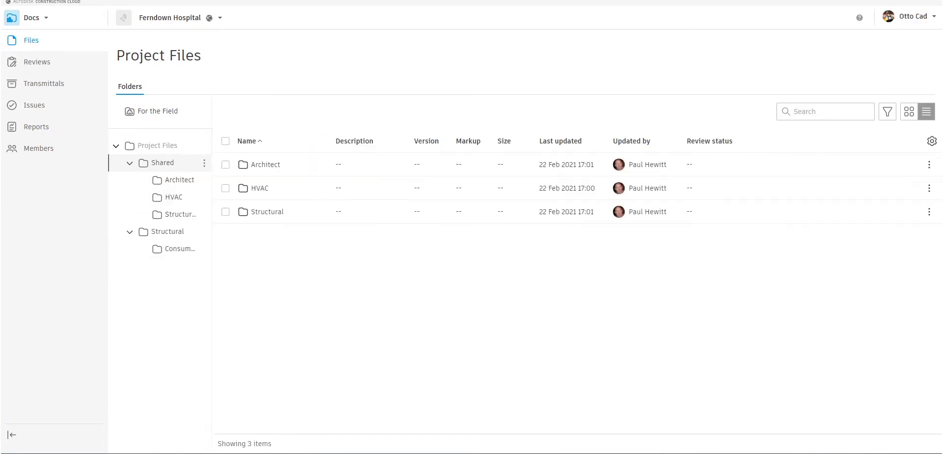
mouse_move(914, 24)
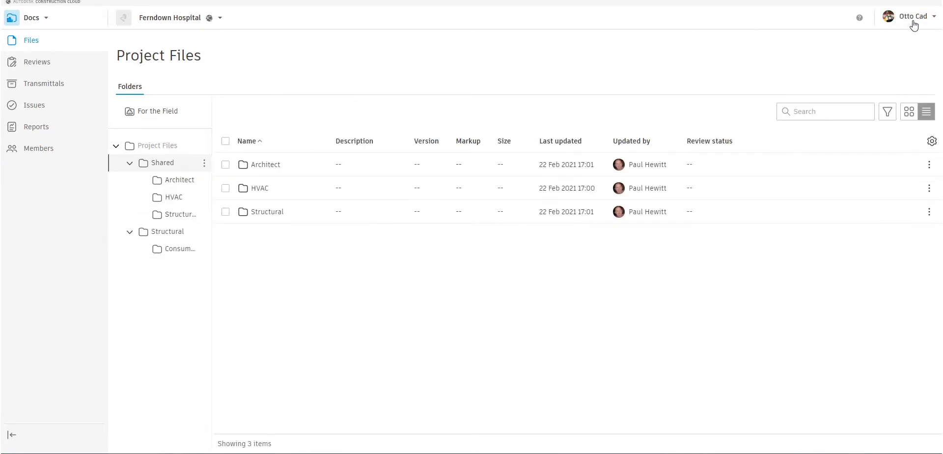
mouse_move(163, 239)
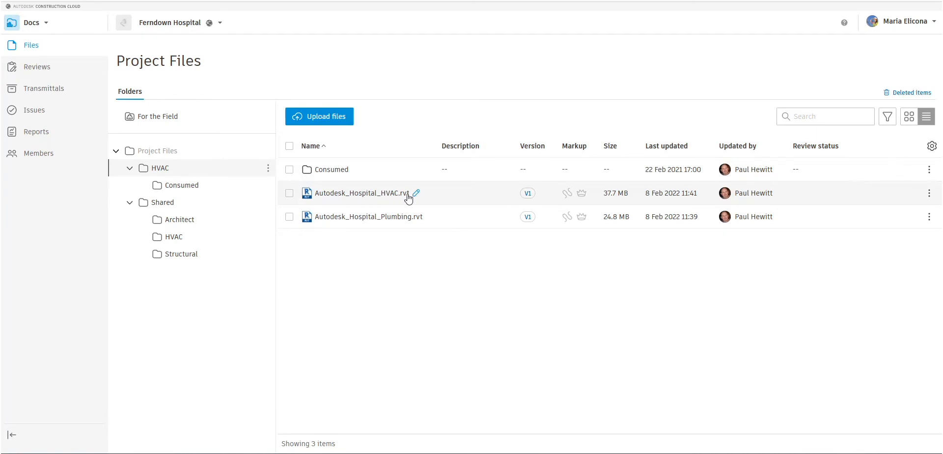
mouse_move(396, 201)
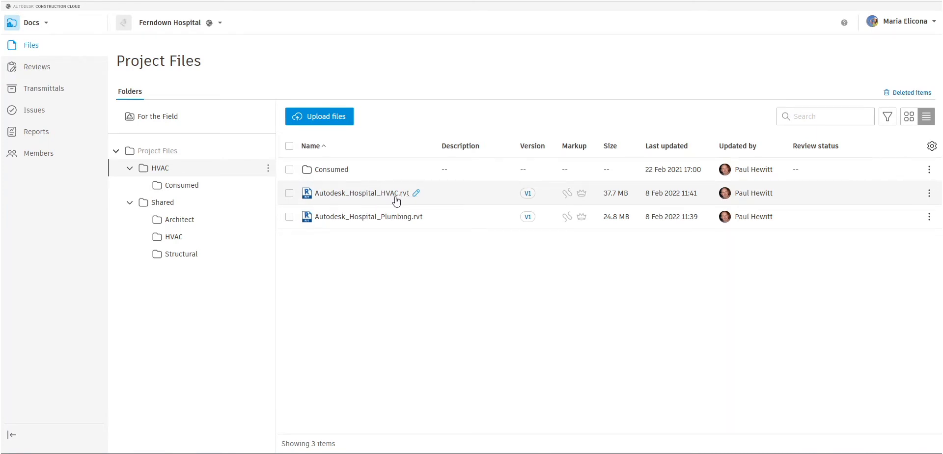
- Copy Autodesk_Hospital_HVAC.rvt into Shared > HVAC and dismiss the copy notification
left_click(289, 193)
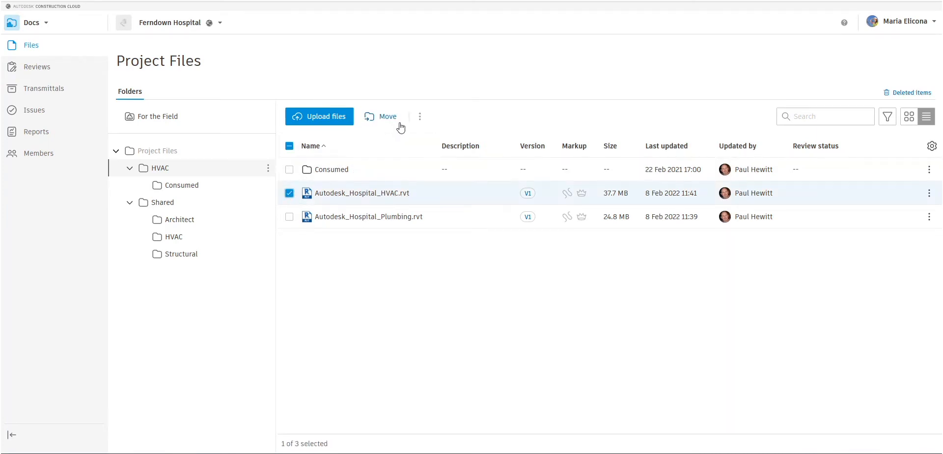
left_click(419, 117)
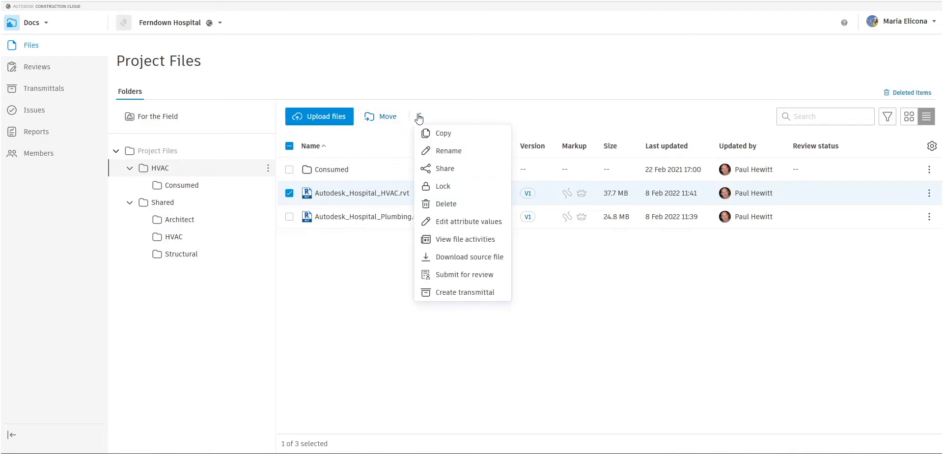
left_click(442, 133)
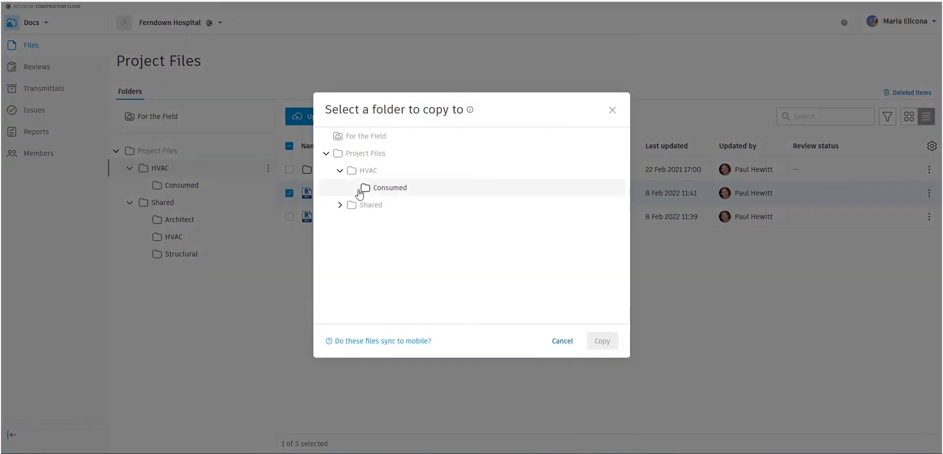
left_click(339, 204)
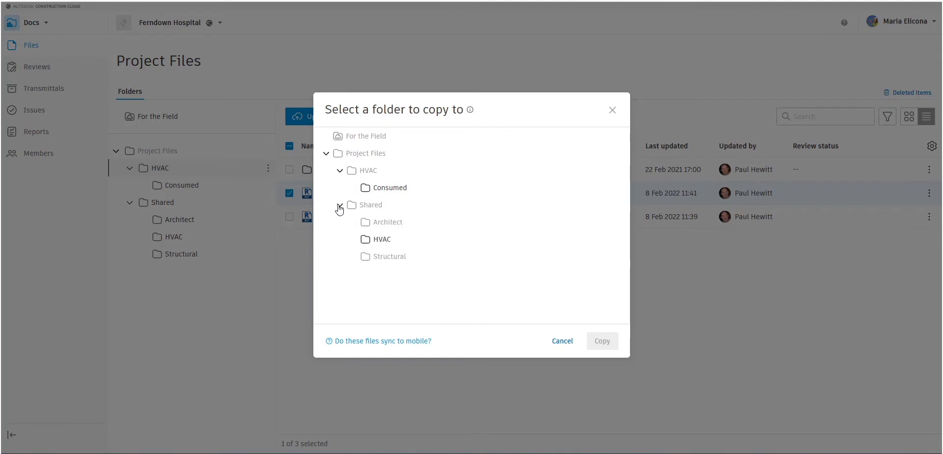
left_click(381, 239)
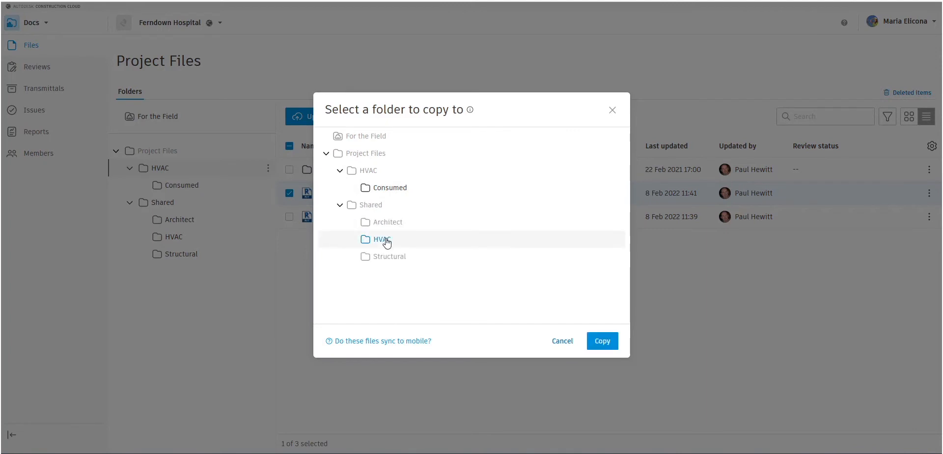
left_click(602, 341)
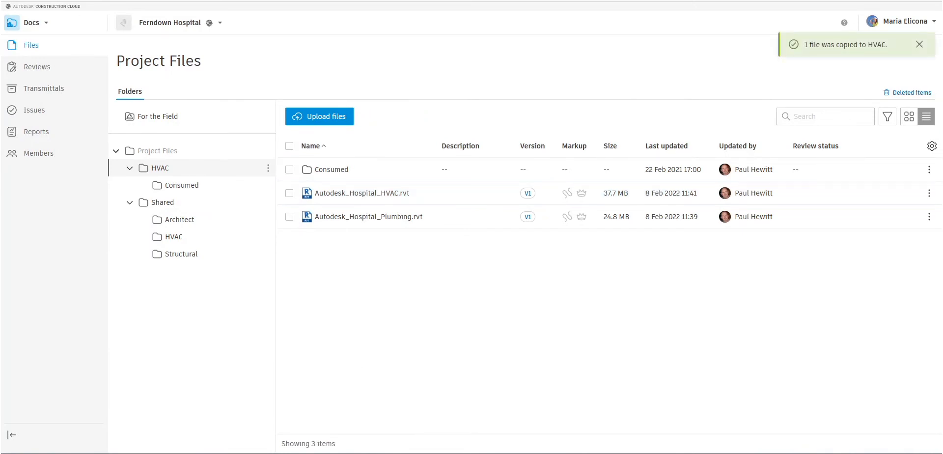
left_click(919, 44)
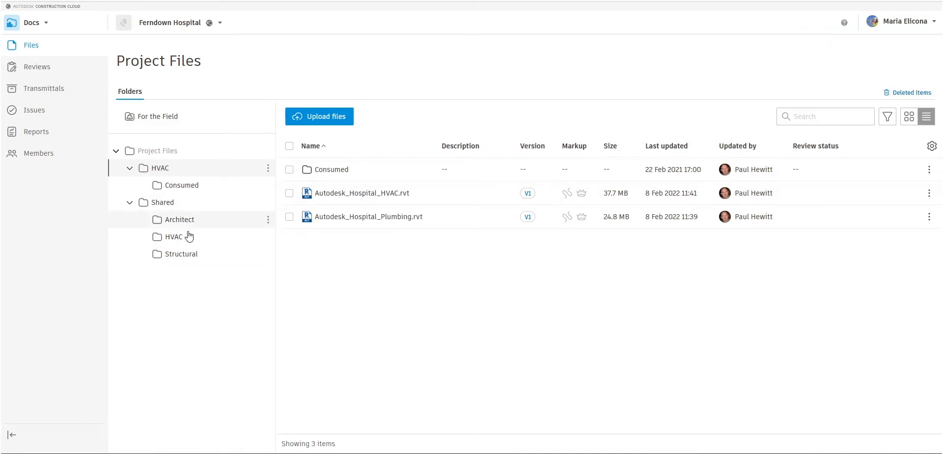
- Open Shared > HVAC from both accounts to confirm the copied model appears
left_click(174, 237)
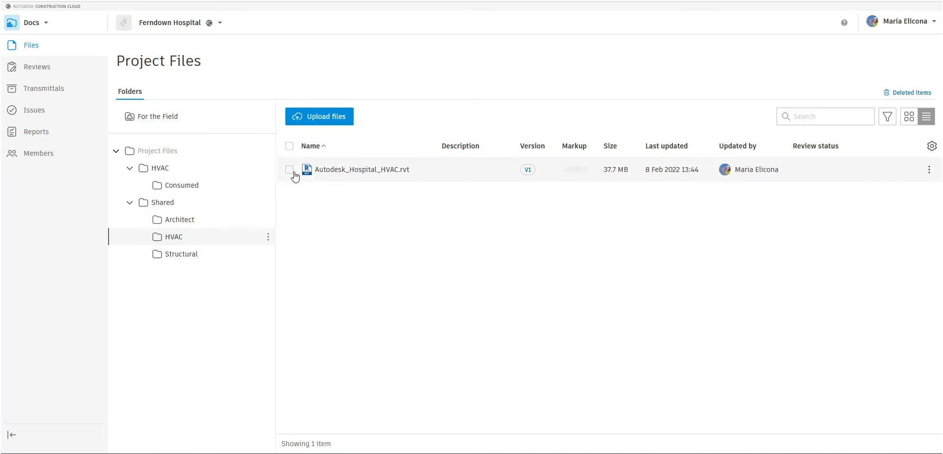
mouse_move(292, 339)
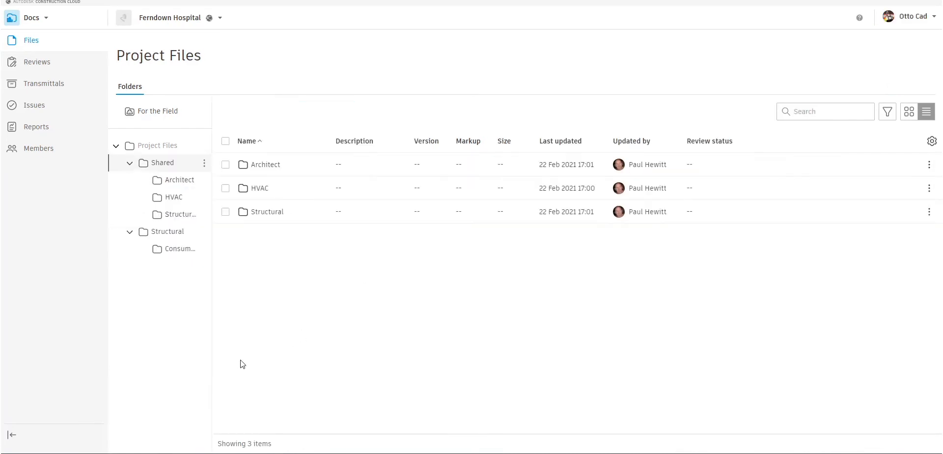
mouse_move(934, 28)
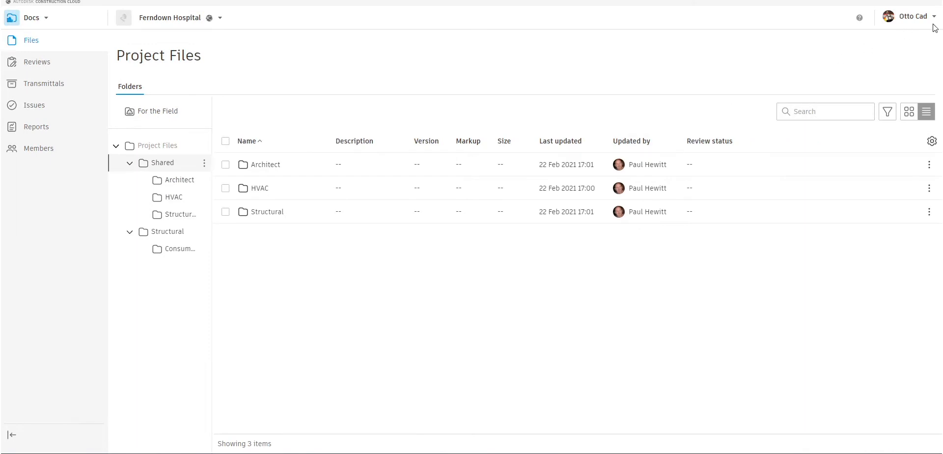
left_click(174, 197)
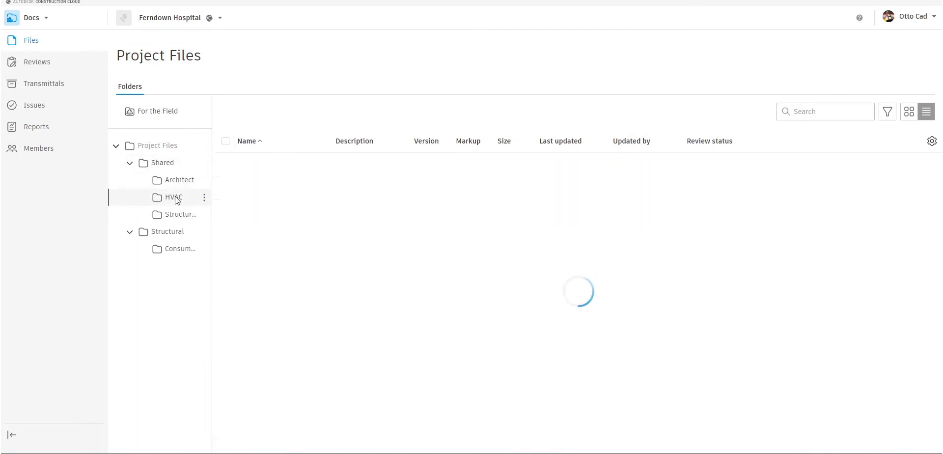
left_click(174, 197)
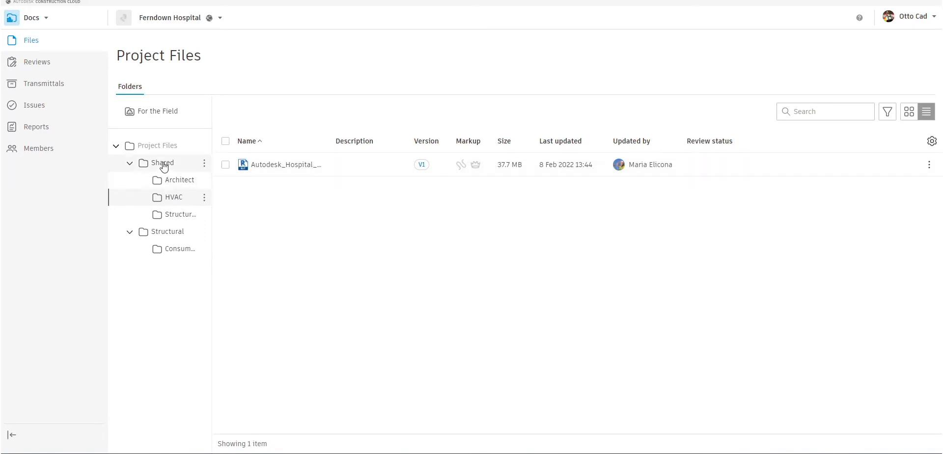
left_click(162, 163)
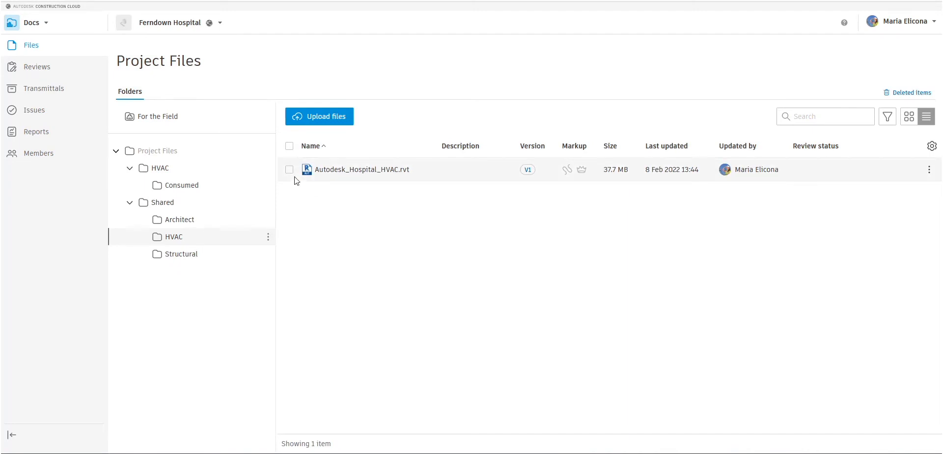
mouse_move(340, 172)
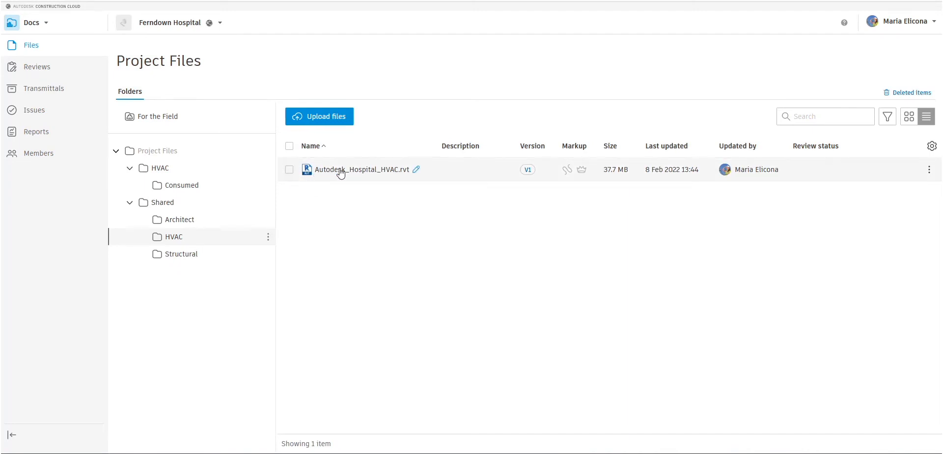
- Select the copied HVAC model, view its actions menu, then go to Reviews
left_click(289, 169)
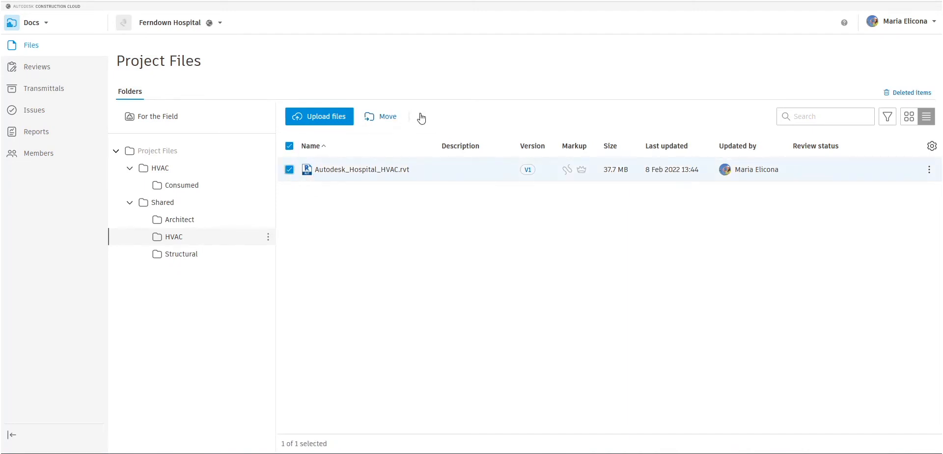
left_click(419, 117)
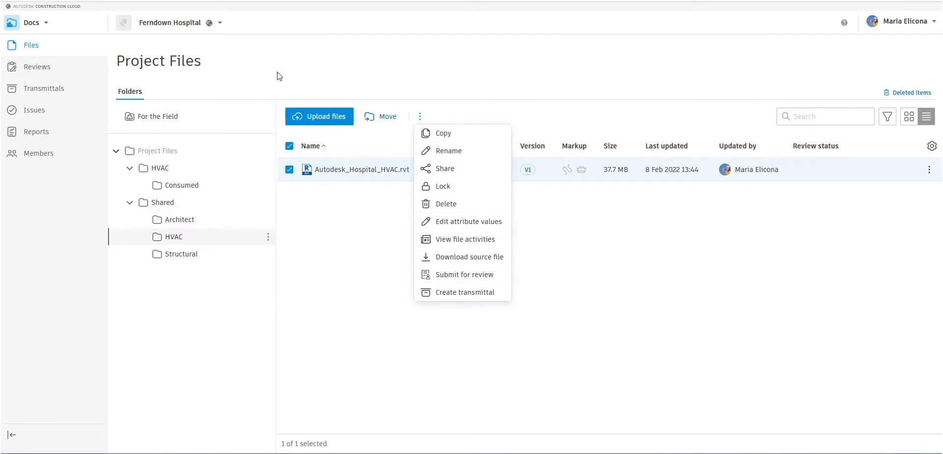
left_click(37, 66)
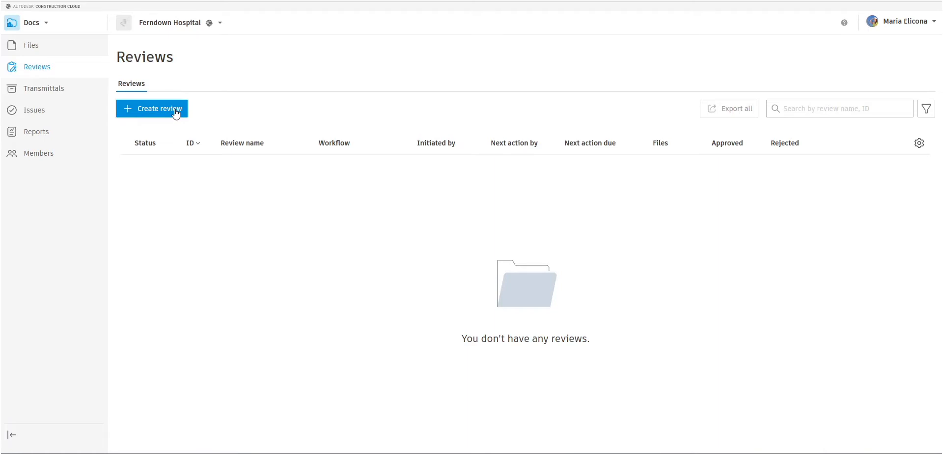
mouse_move(905, 79)
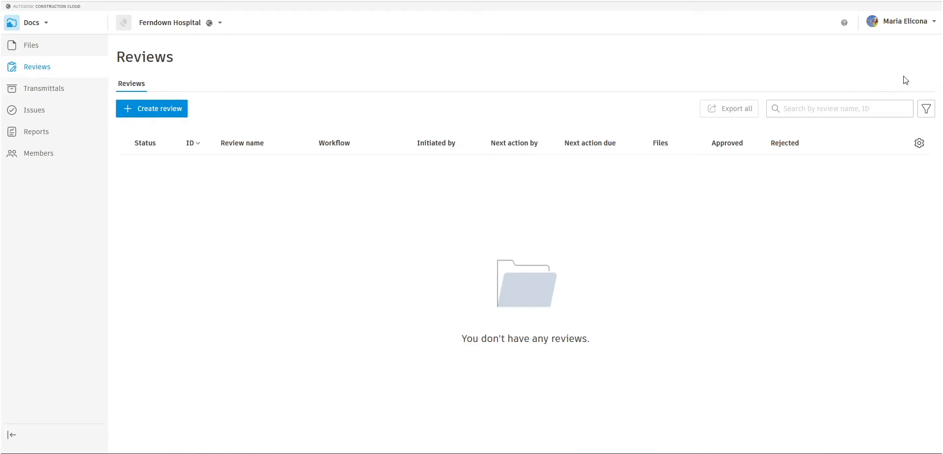
mouse_move(313, 415)
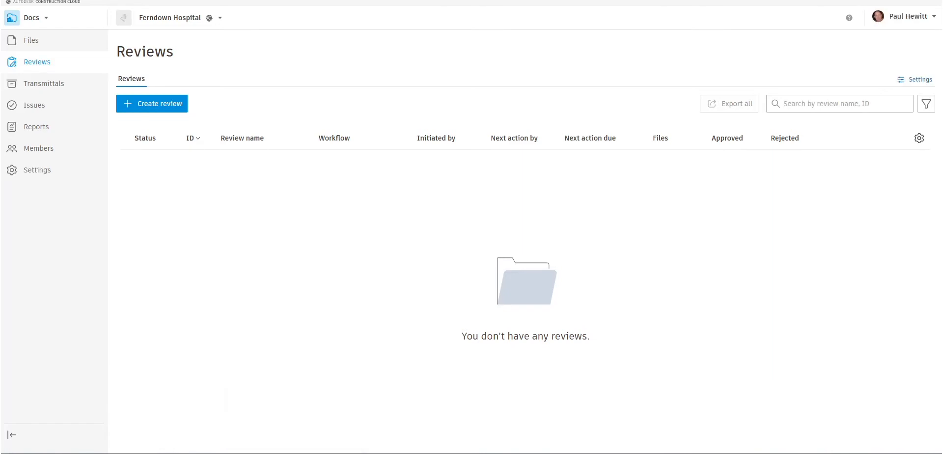
left_click(242, 138)
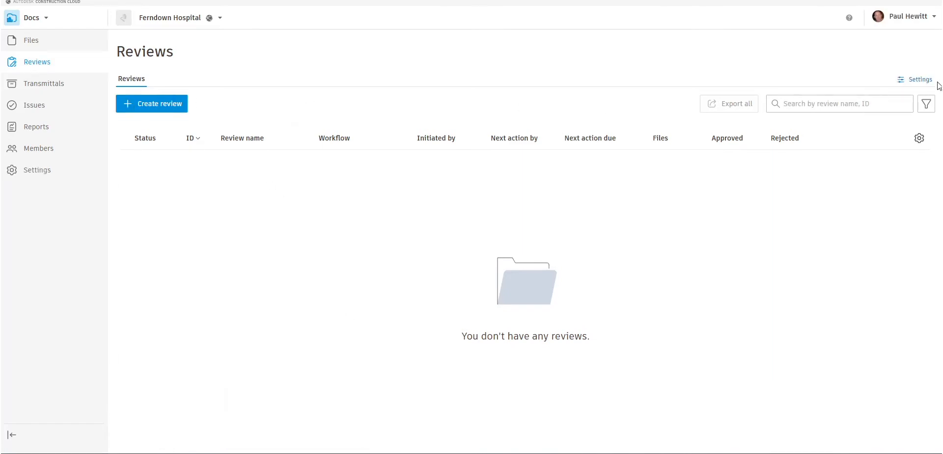
- From review settings, create an approval workflow using the Two Step Approval template
left_click(920, 79)
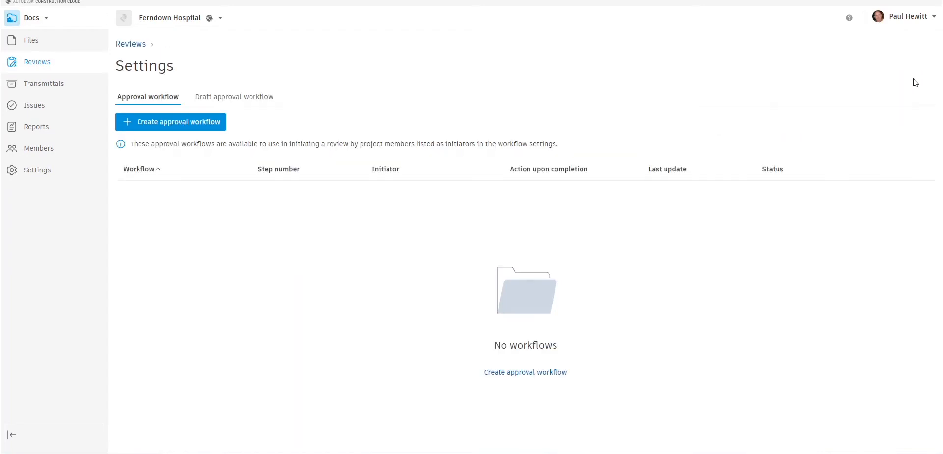
mouse_move(152, 227)
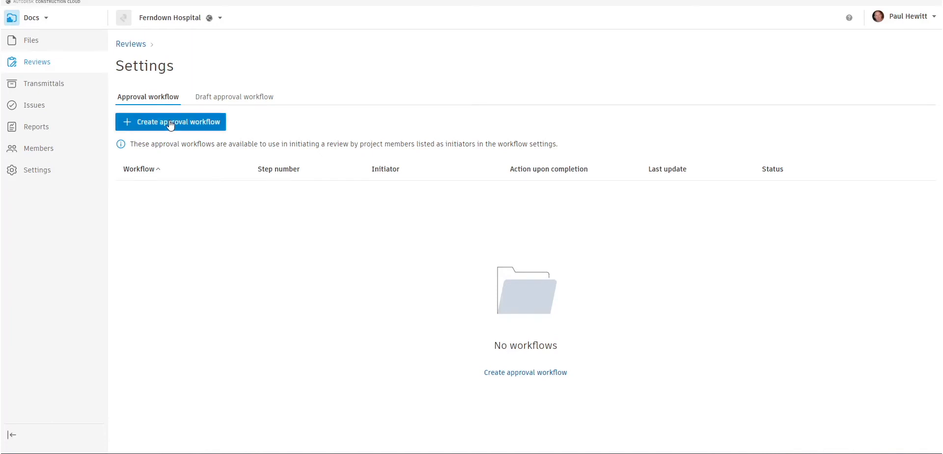
left_click(171, 122)
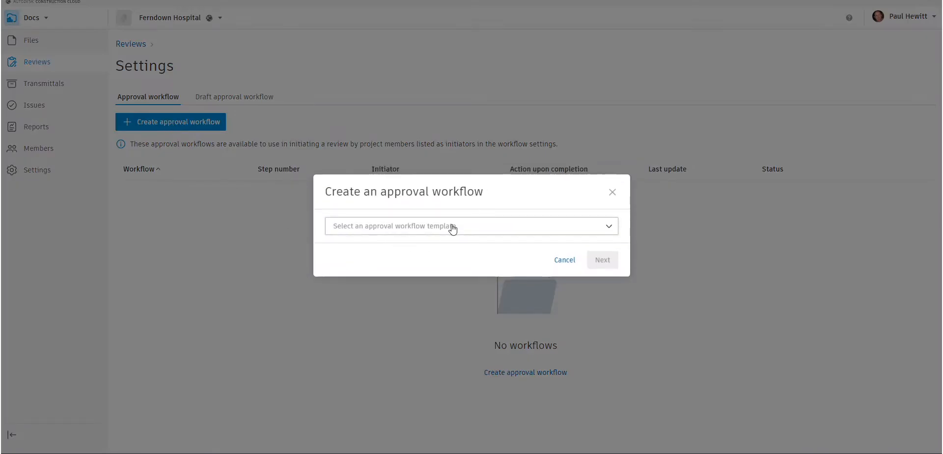
left_click(470, 226)
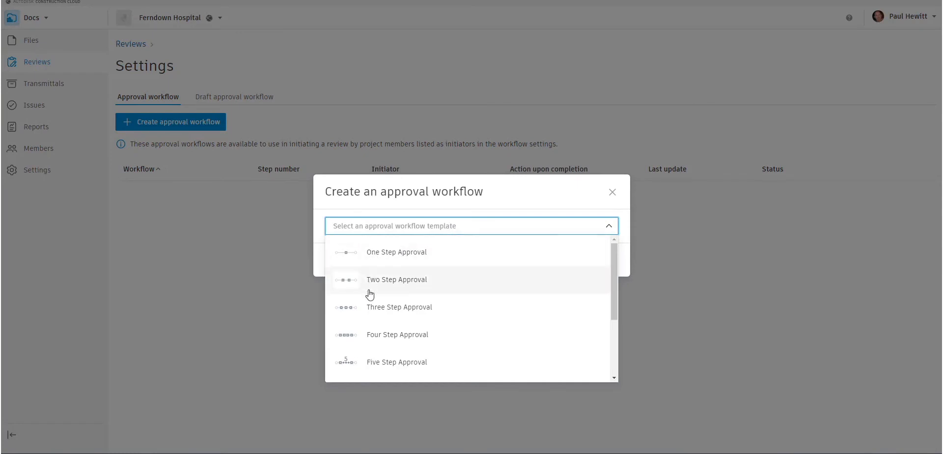
mouse_move(359, 318)
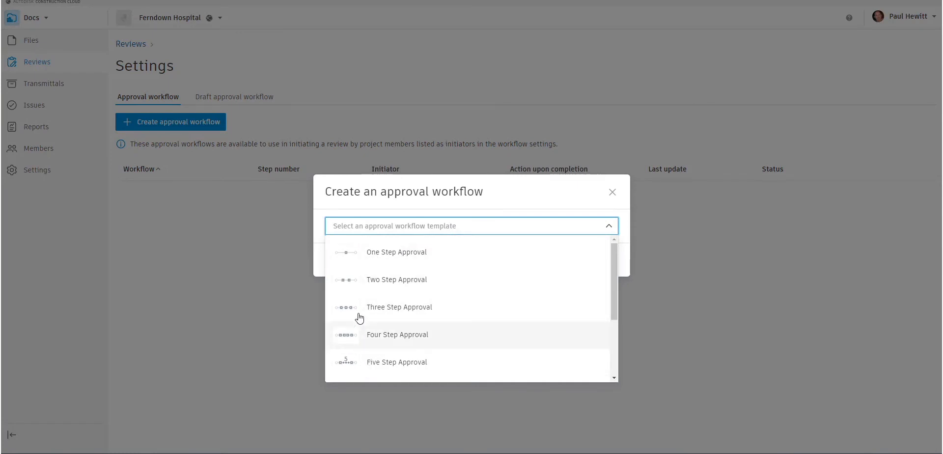
mouse_move(419, 282)
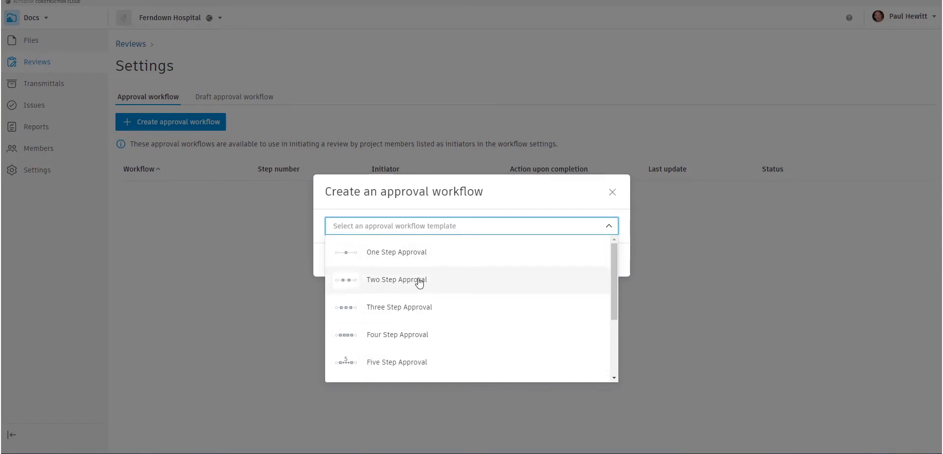
left_click(396, 279)
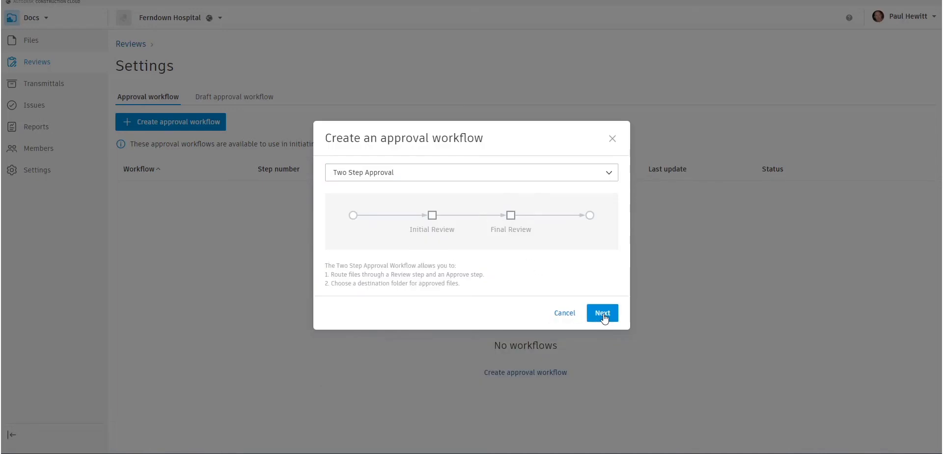
- Name the workflow 'File Review' with description 'Use this for Review of files'
left_click(601, 312)
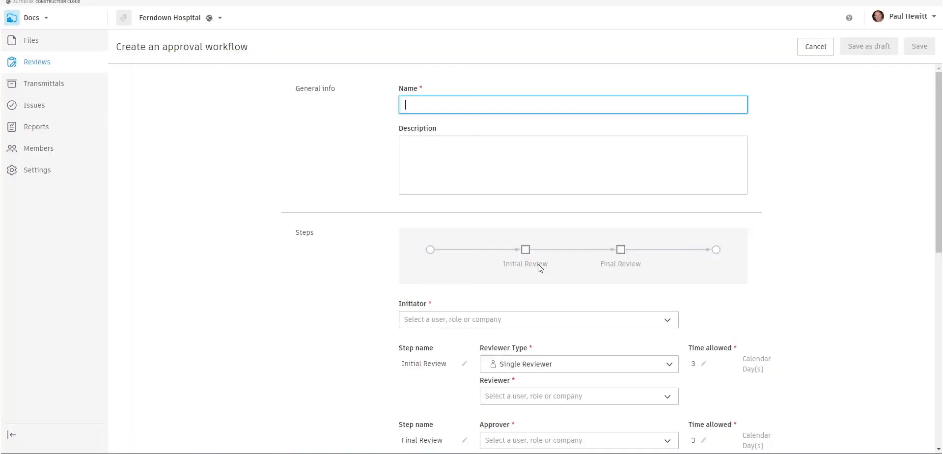
mouse_move(457, 85)
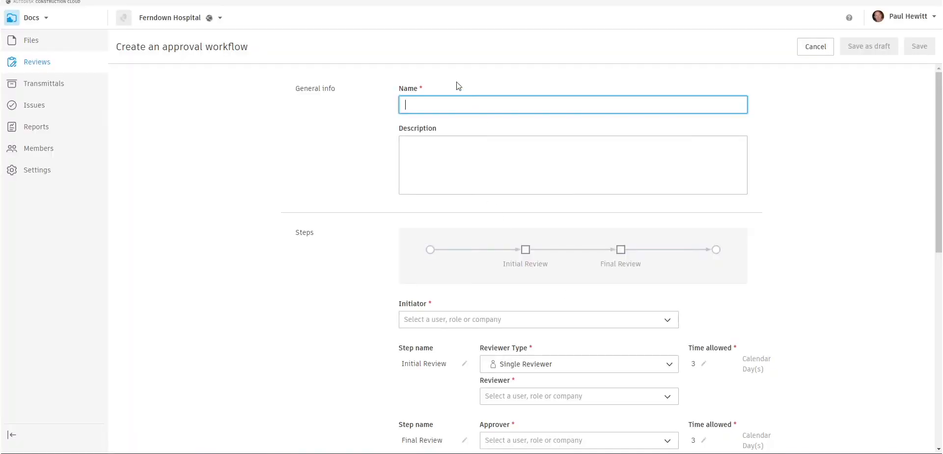
type("File")
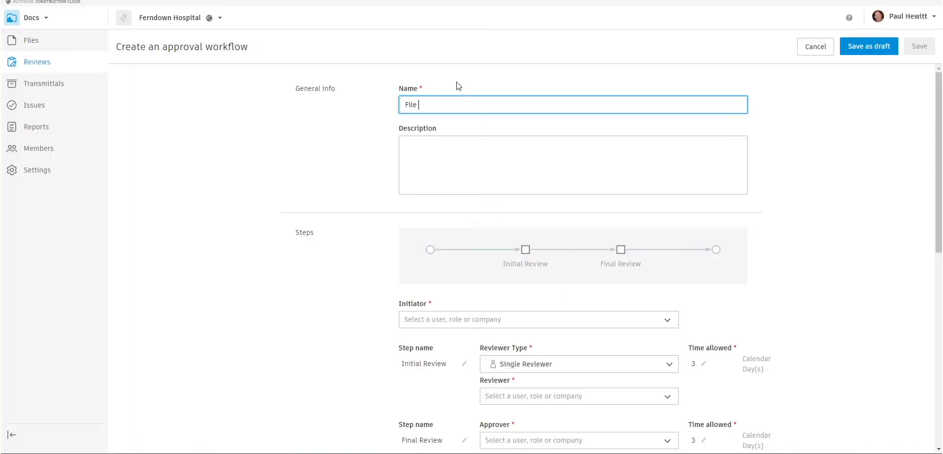
type("Review")
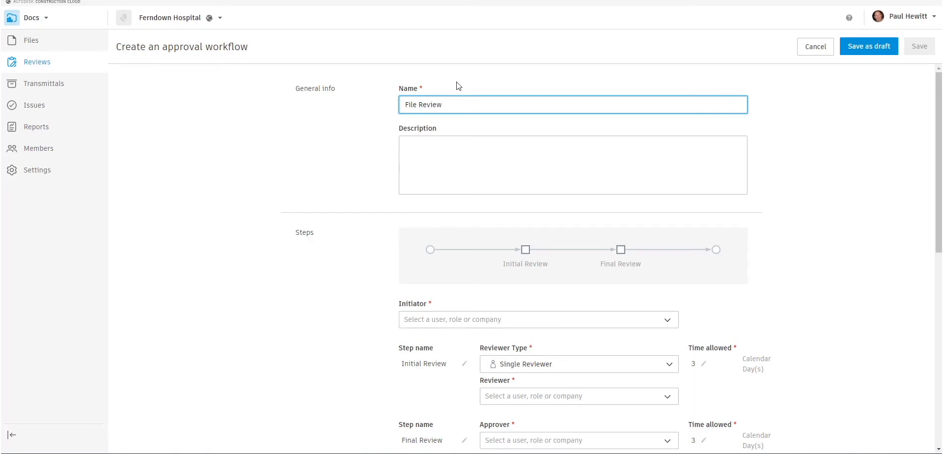
left_click(455, 148)
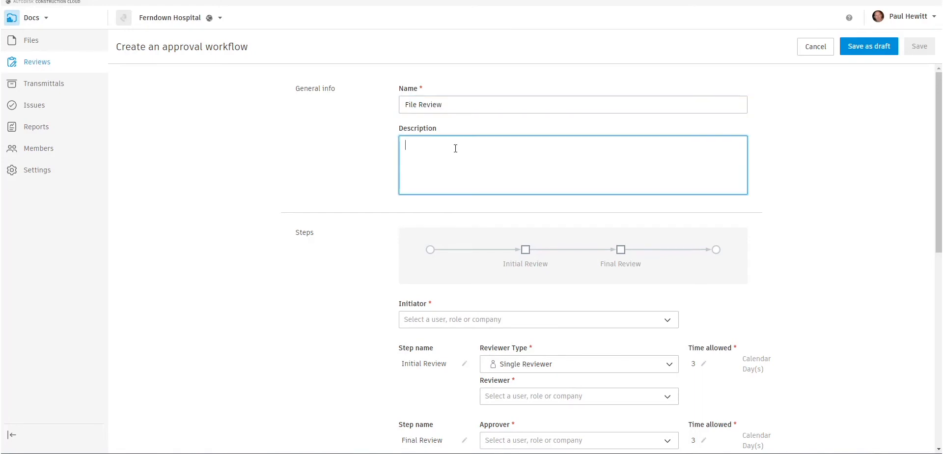
type("Use this f")
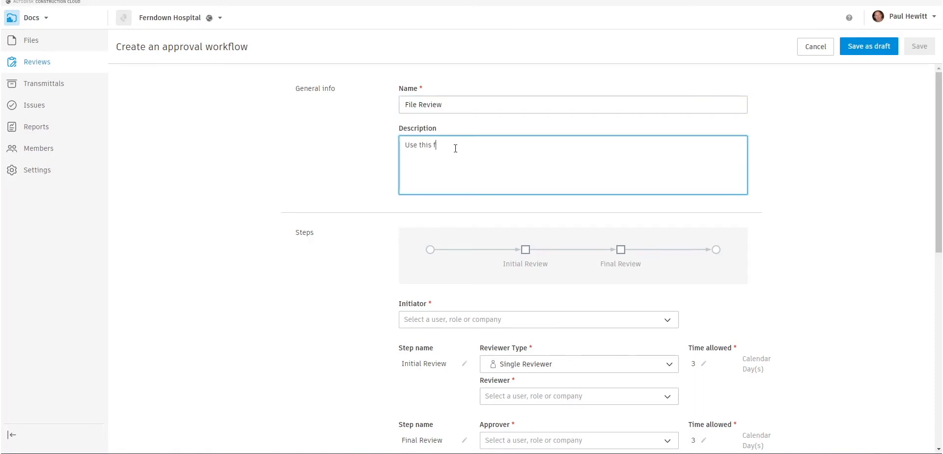
type("or Review o")
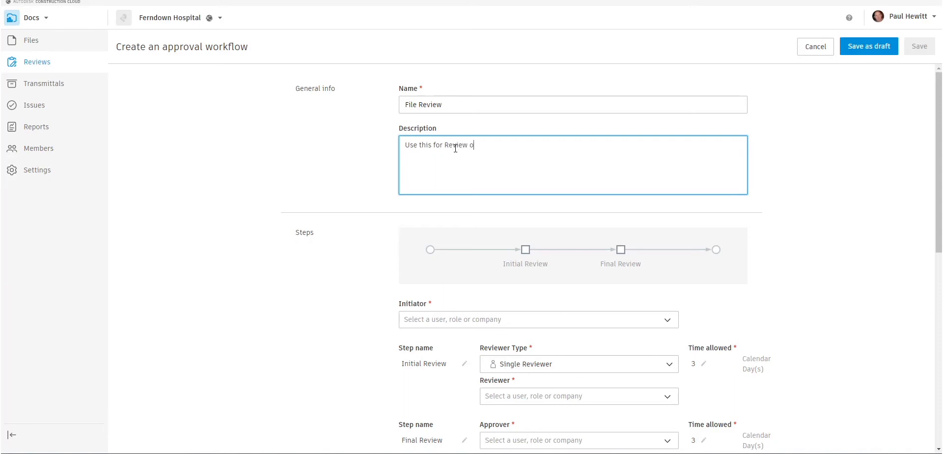
type("f files")
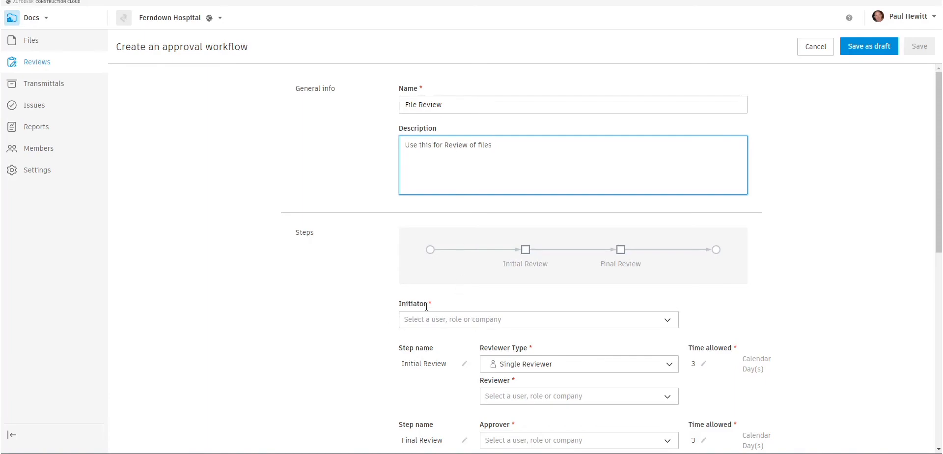
left_click(538, 319)
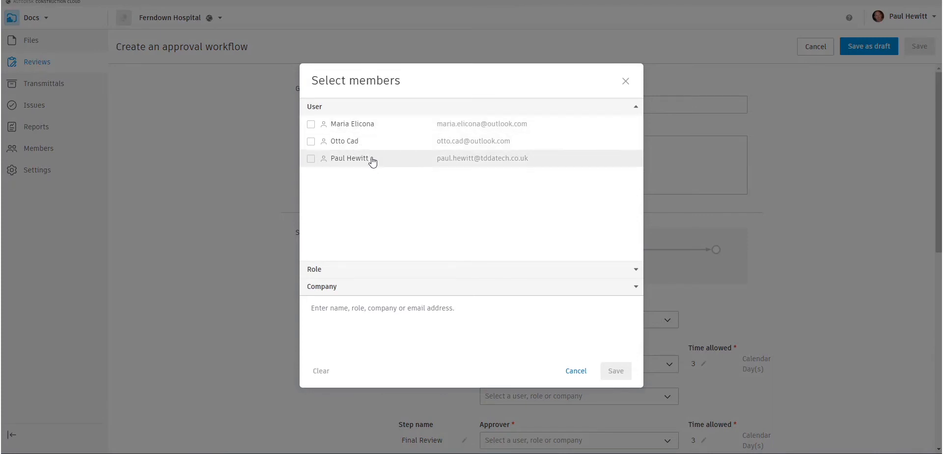
mouse_move(382, 162)
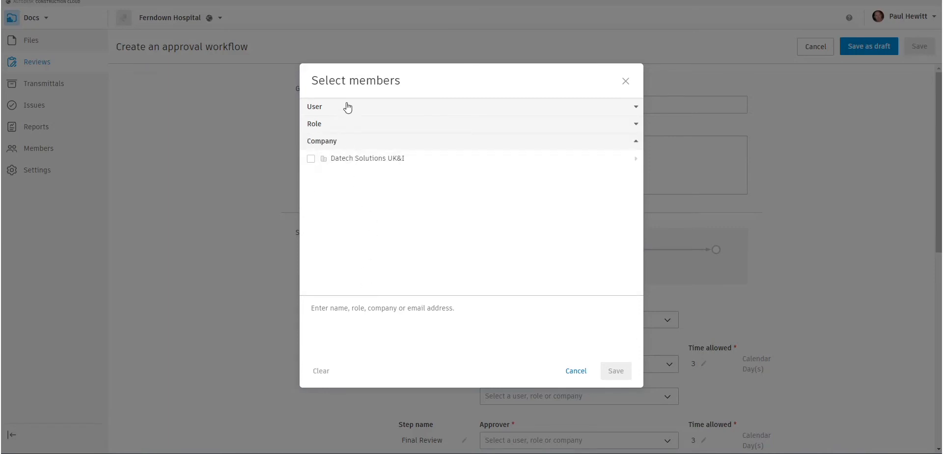
left_click(311, 124)
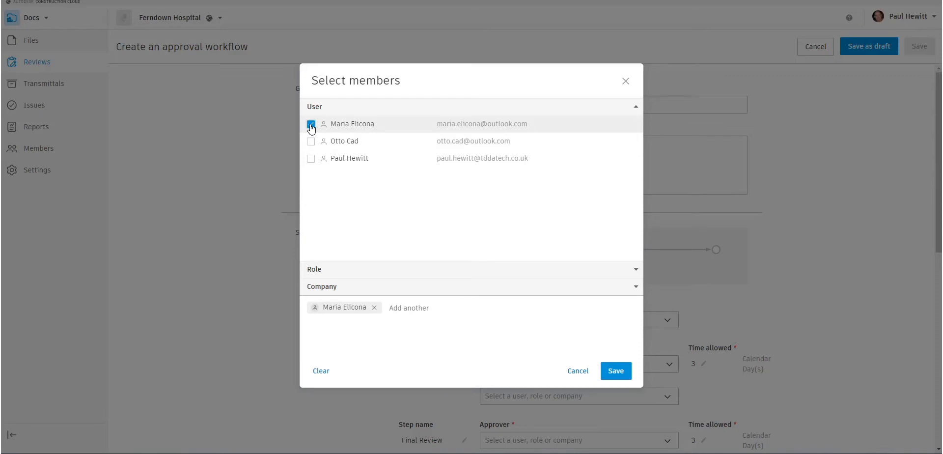
left_click(311, 140)
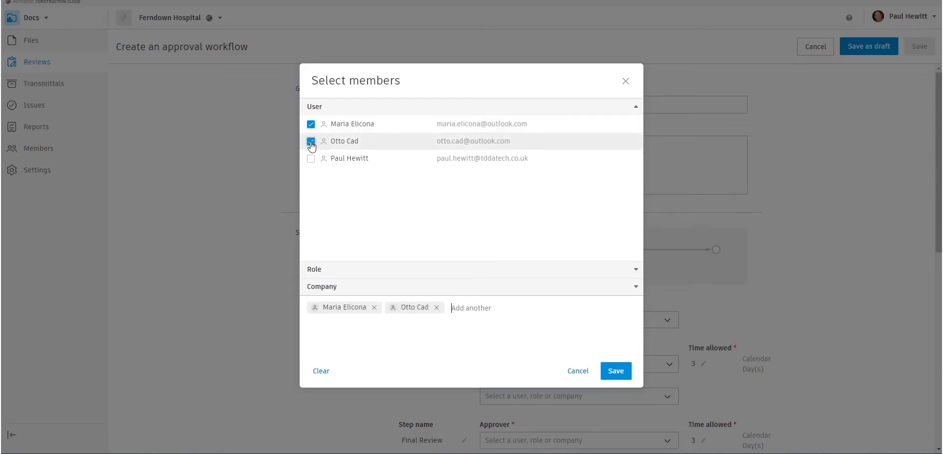
left_click(310, 158)
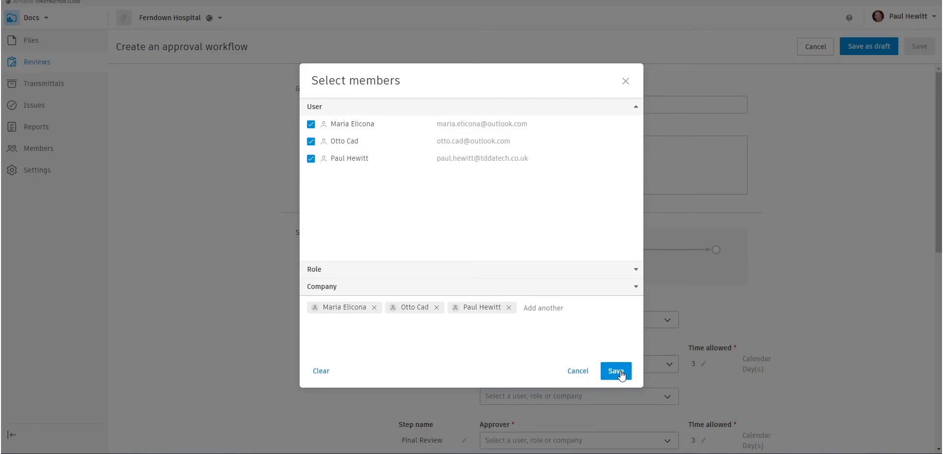
left_click(616, 371)
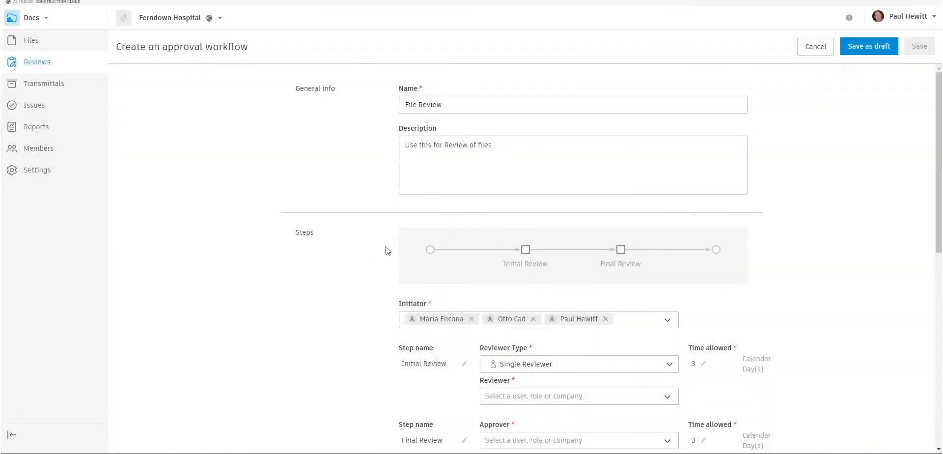
scroll("down", 3)
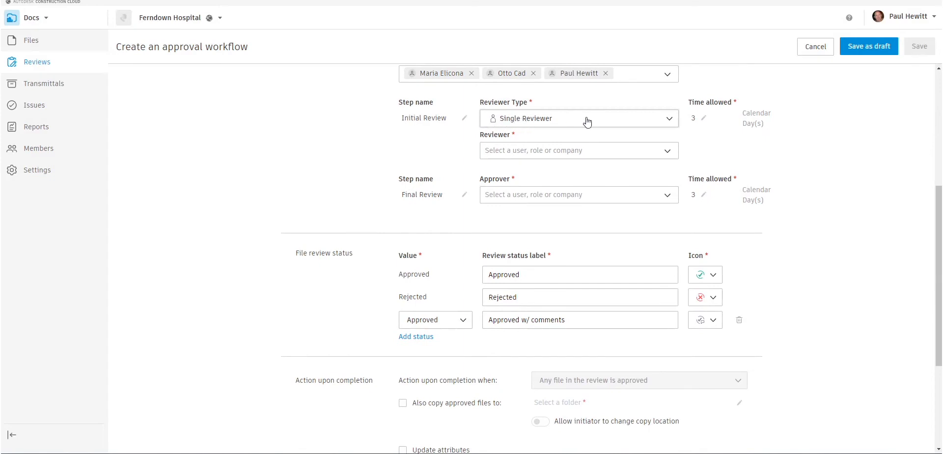
left_click(579, 118)
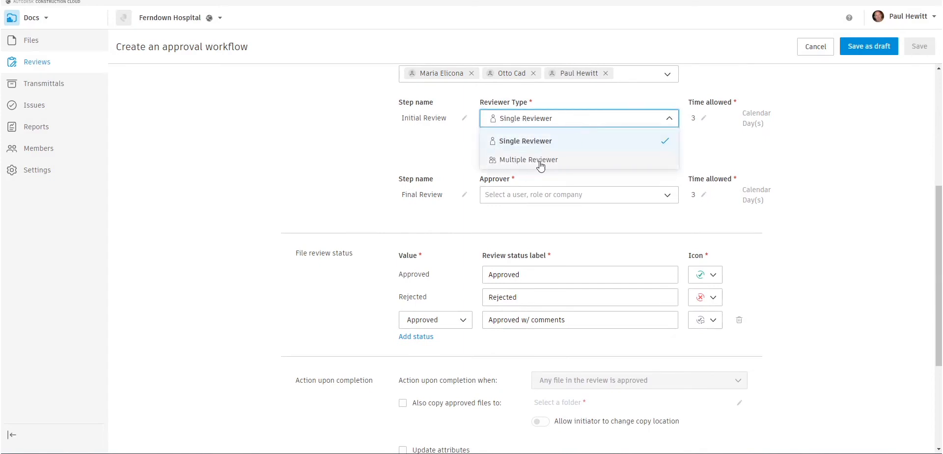
left_click(524, 141)
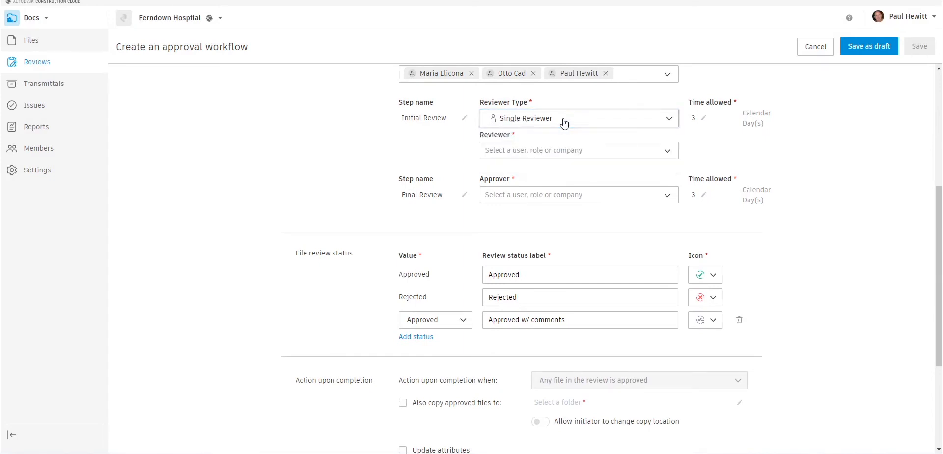
left_click(703, 119)
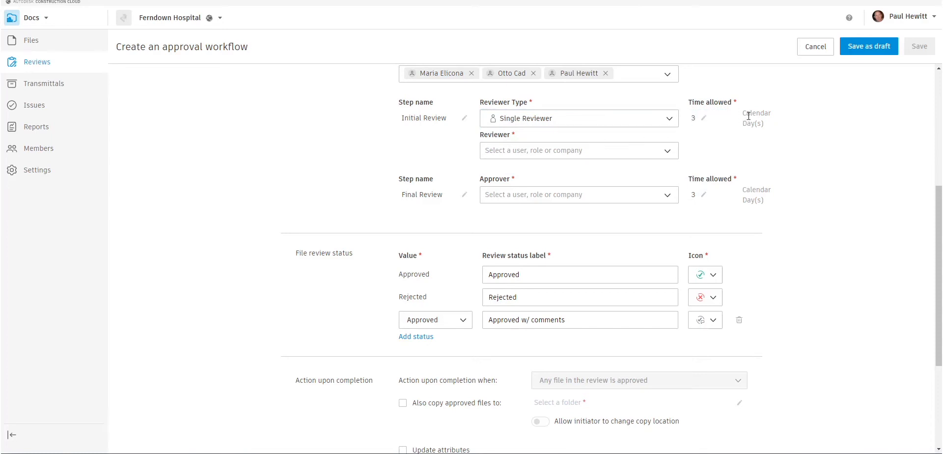
mouse_move(725, 114)
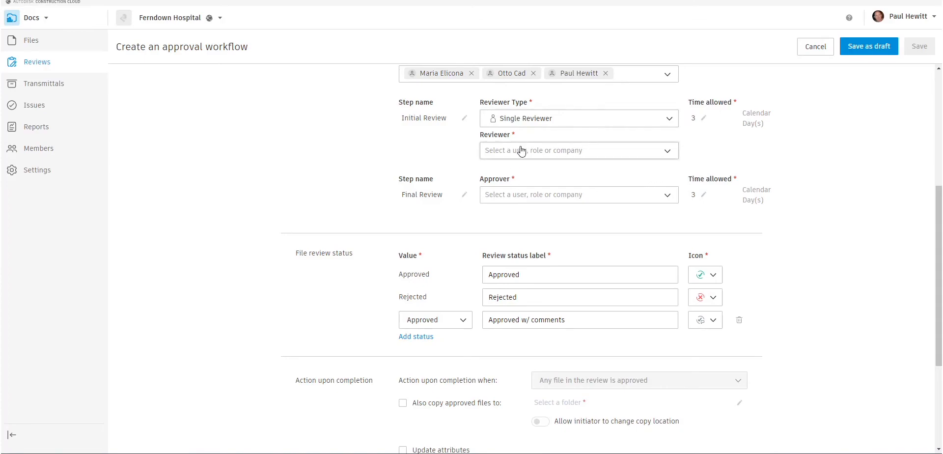
left_click(578, 150)
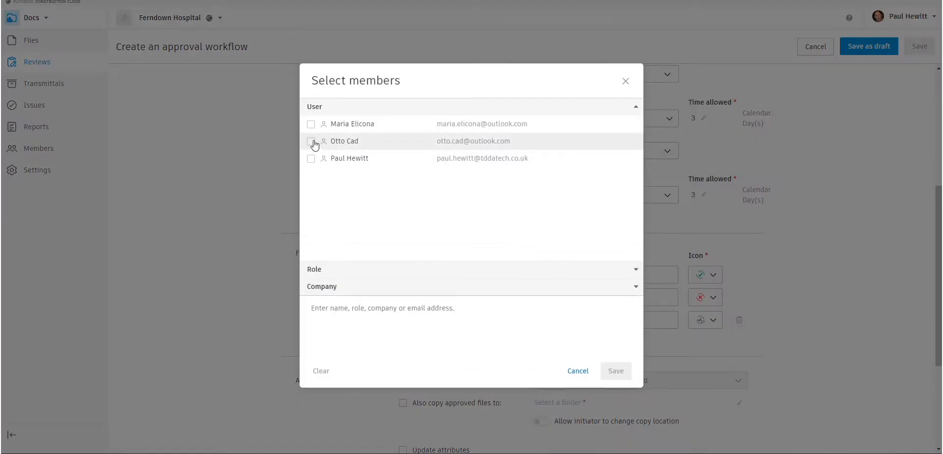
left_click(311, 141)
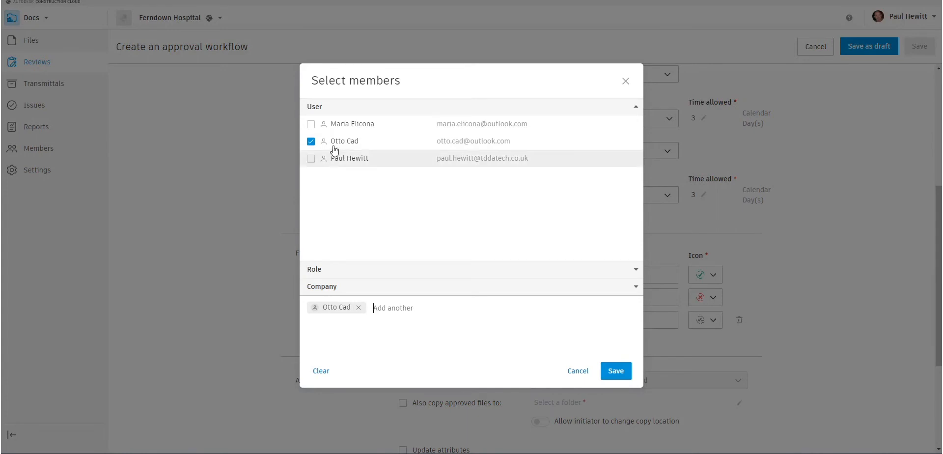
mouse_move(594, 334)
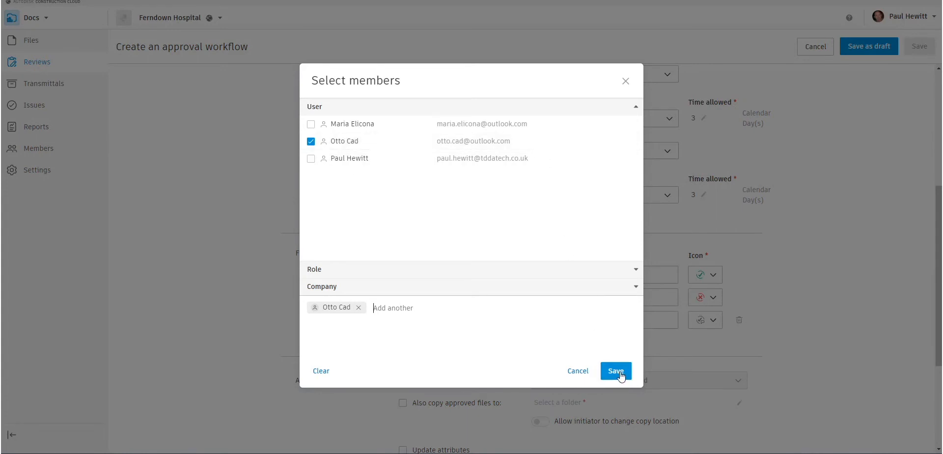
left_click(616, 371)
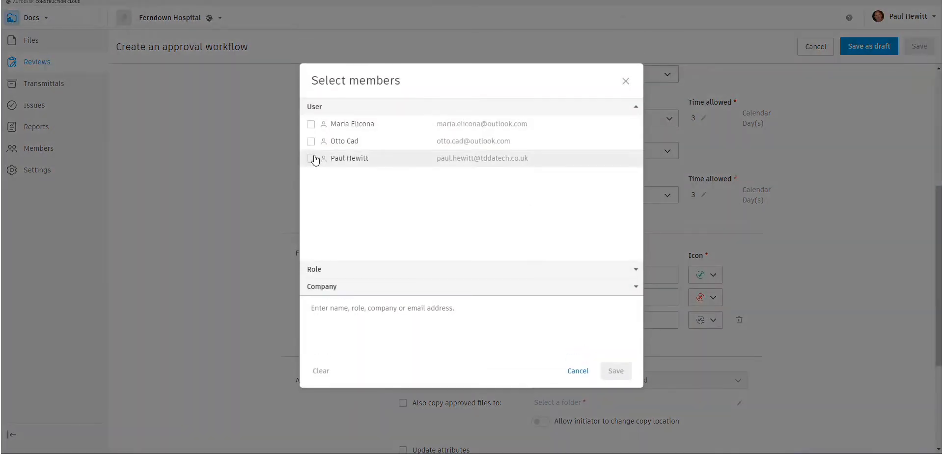
left_click(310, 158)
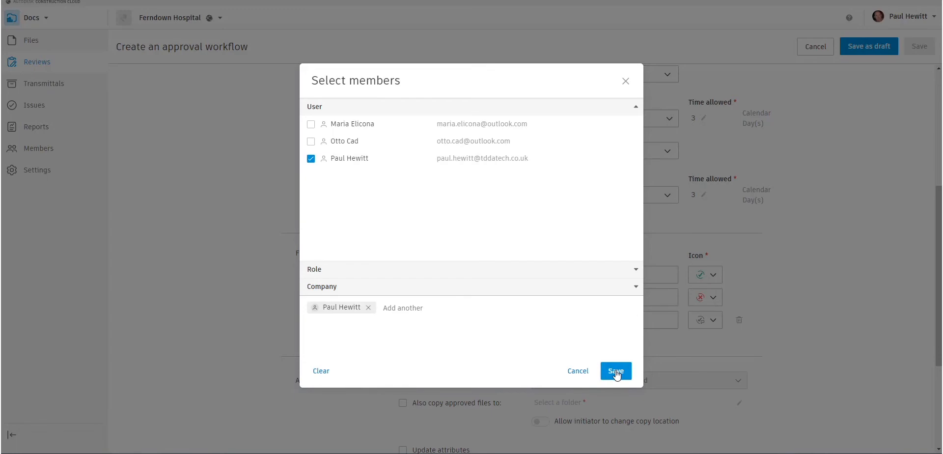
left_click(615, 370)
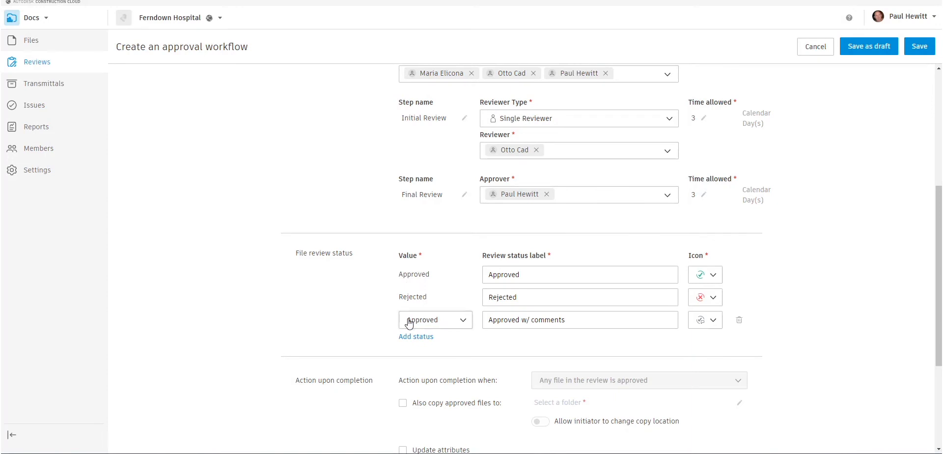
mouse_move(437, 337)
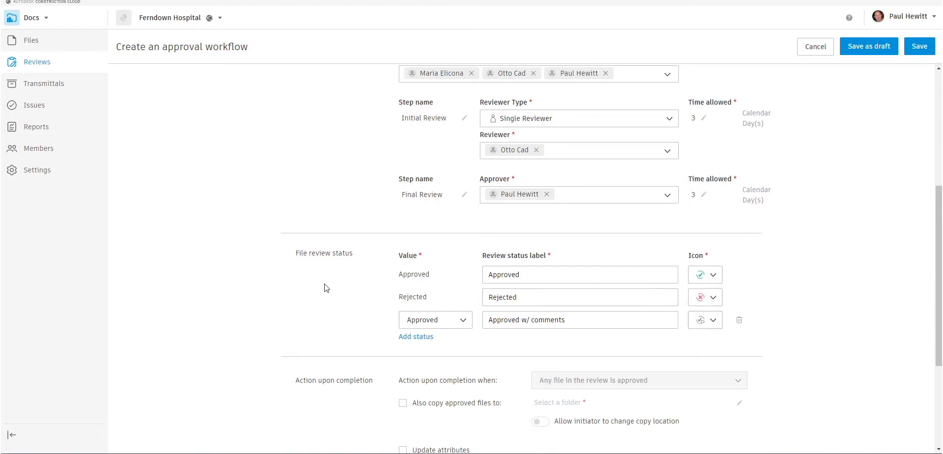
scroll("down", 3)
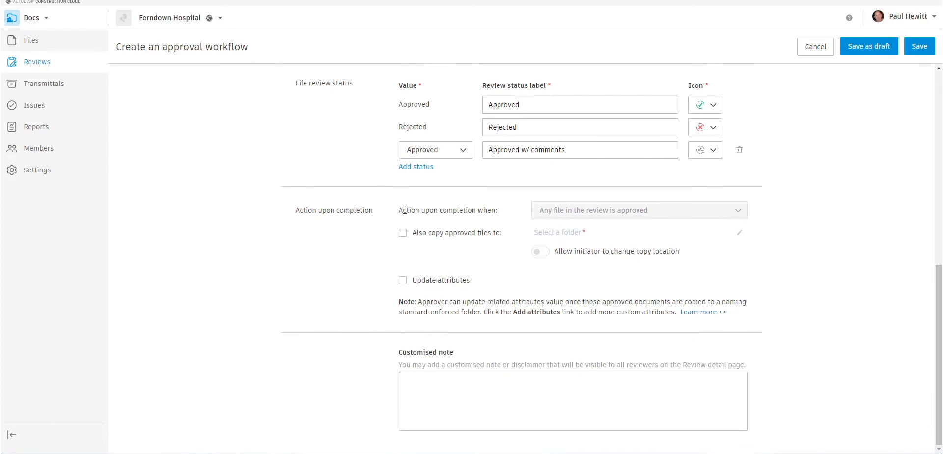
mouse_move(536, 222)
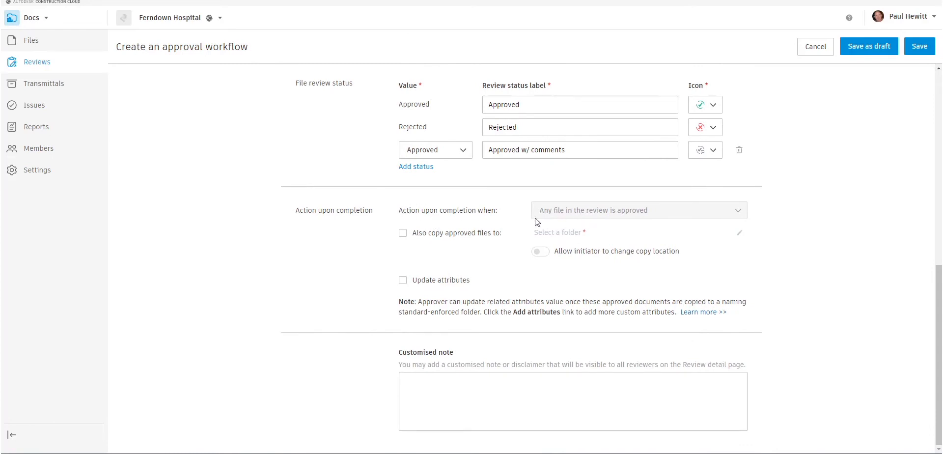
left_click(403, 233)
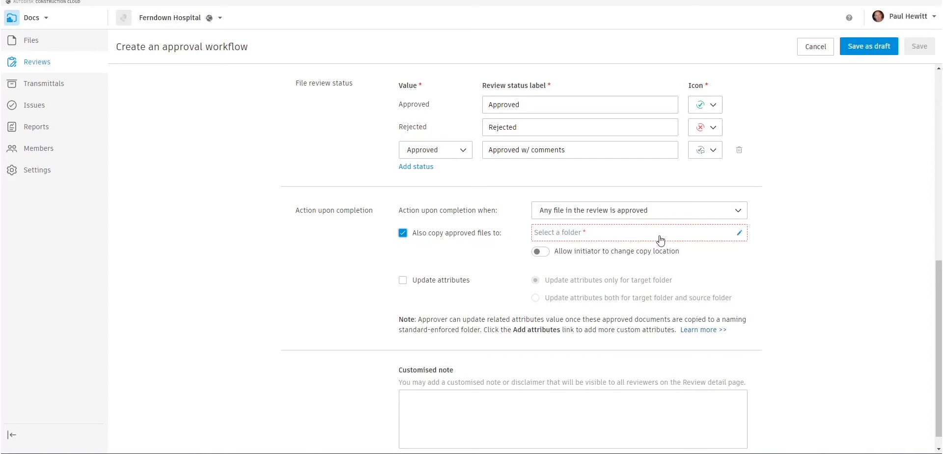
left_click(402, 233)
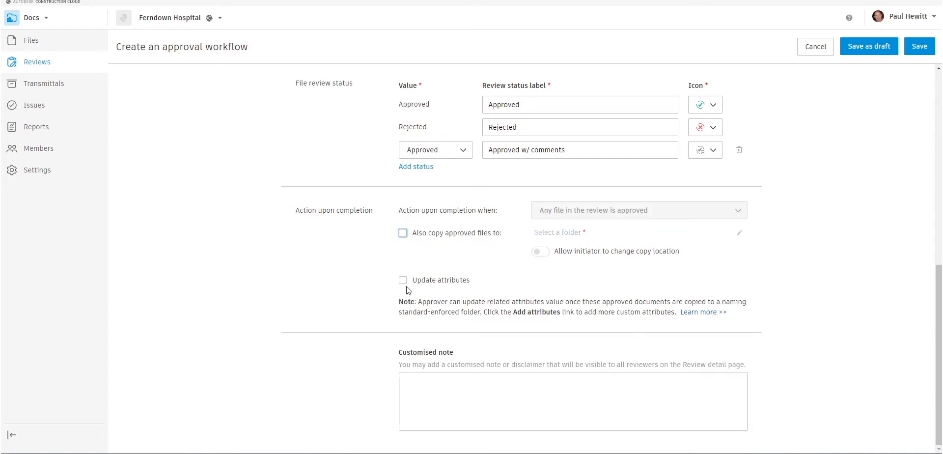
left_click(403, 279)
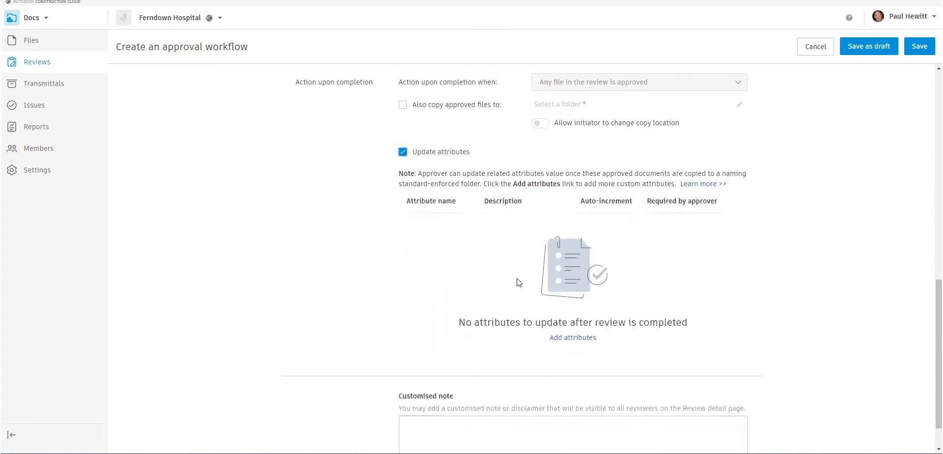
left_click(573, 338)
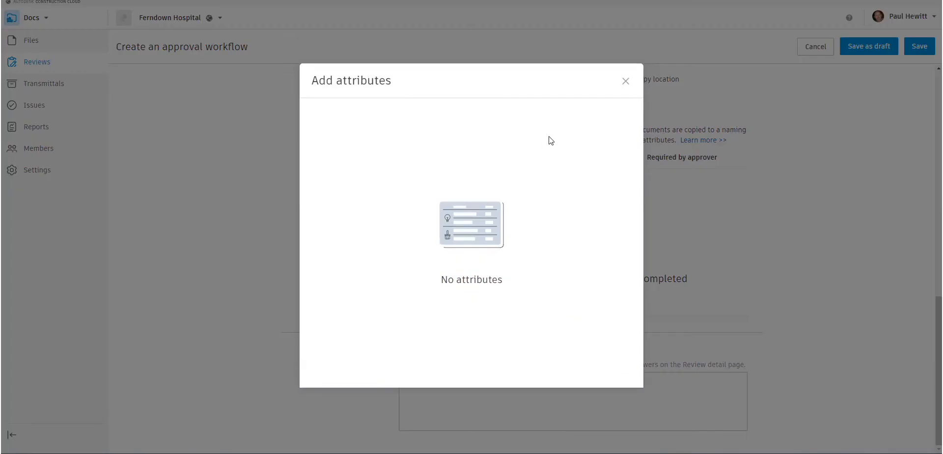
left_click(626, 81)
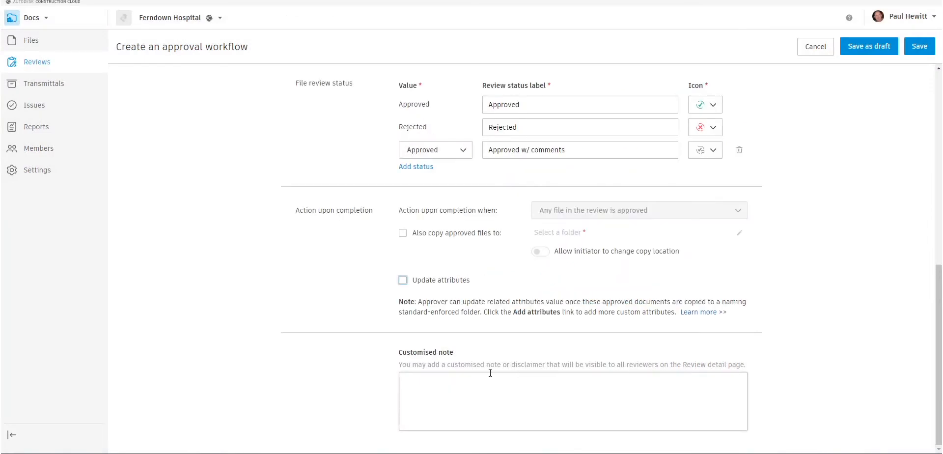
mouse_move(885, 93)
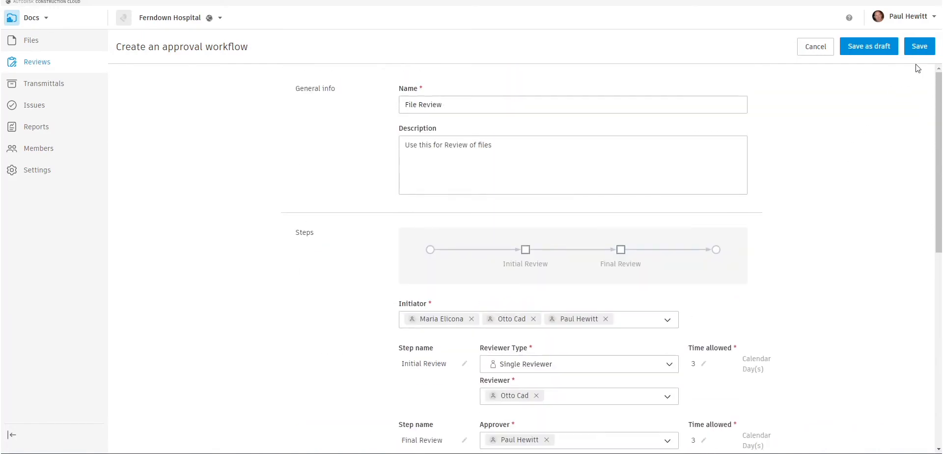
- Save the File Review approval workflow
left_click(919, 46)
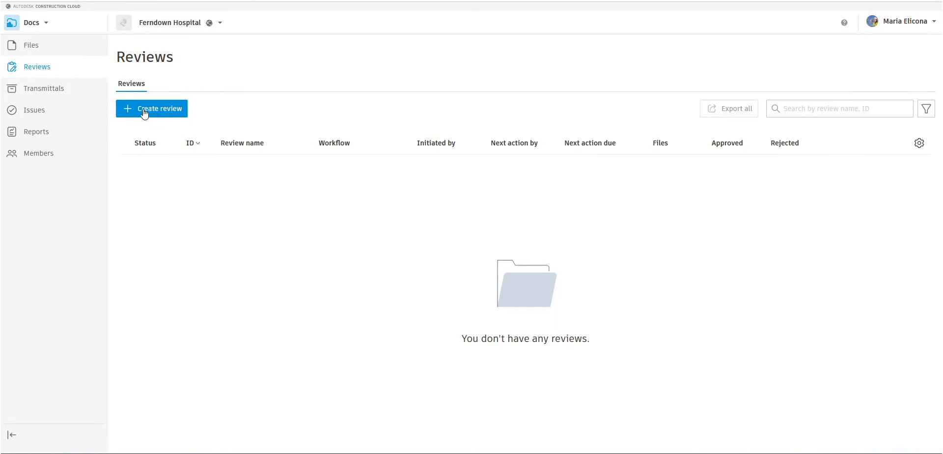
- Create a review containing Autodesk_Hospital_HVAC.rvt from Project Files > Shared > HVAC
left_click(158, 108)
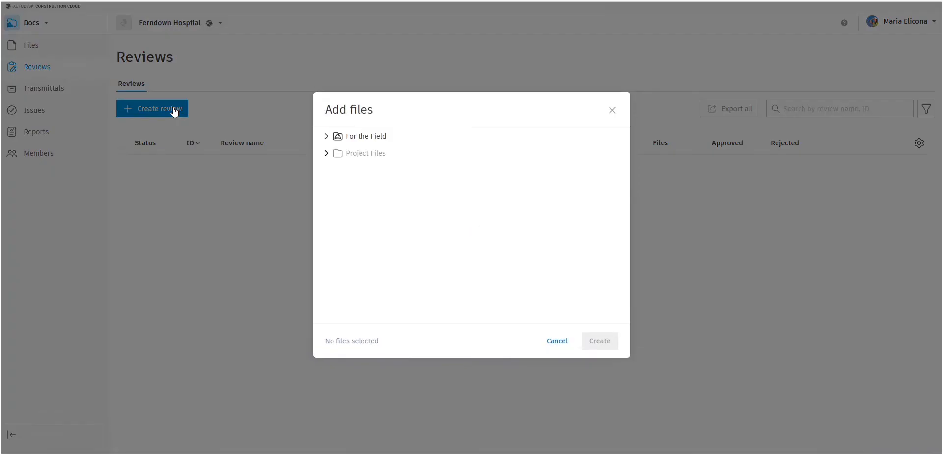
left_click(326, 152)
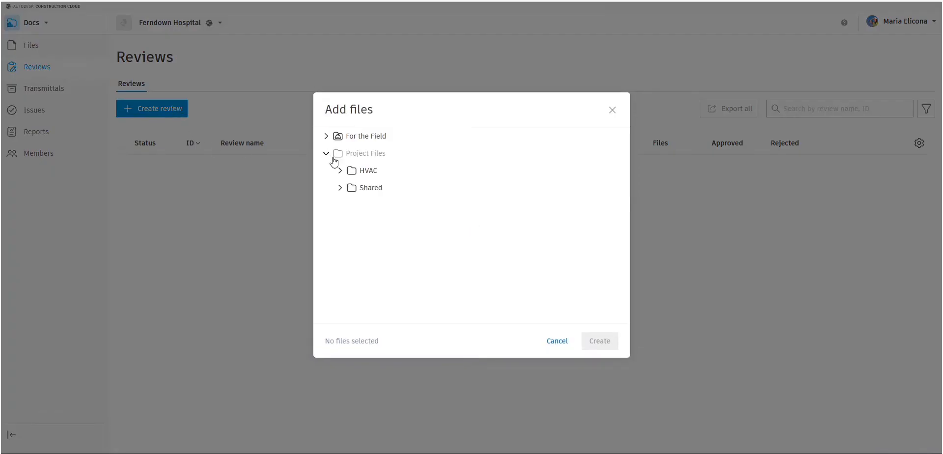
left_click(339, 188)
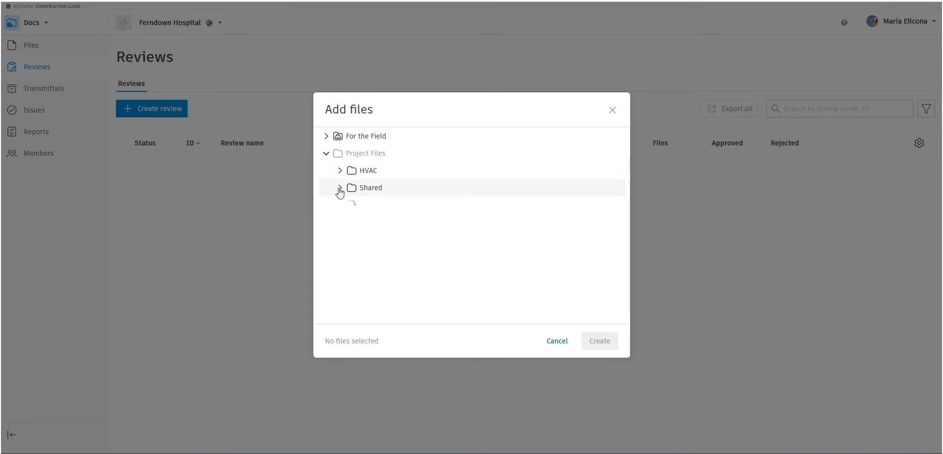
left_click(339, 188)
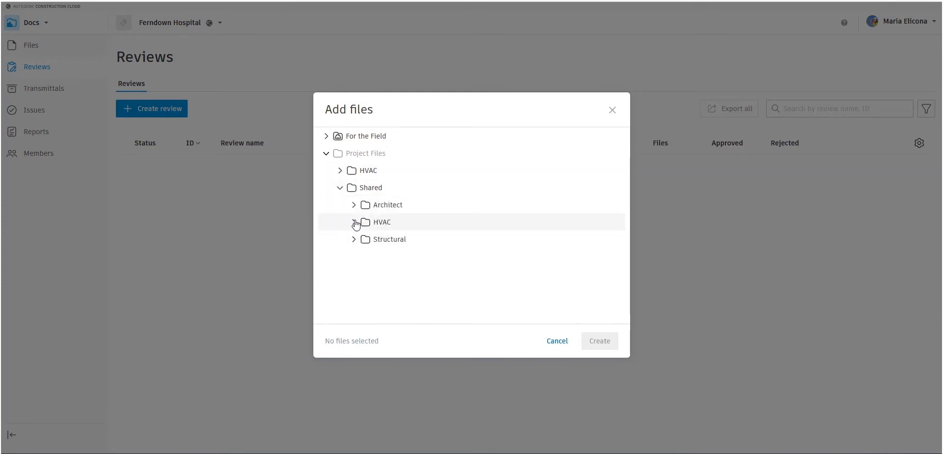
left_click(354, 221)
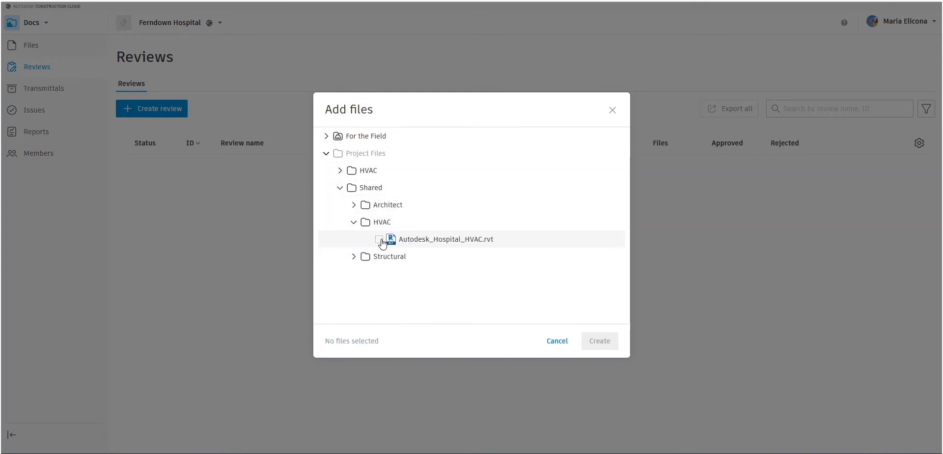
left_click(379, 240)
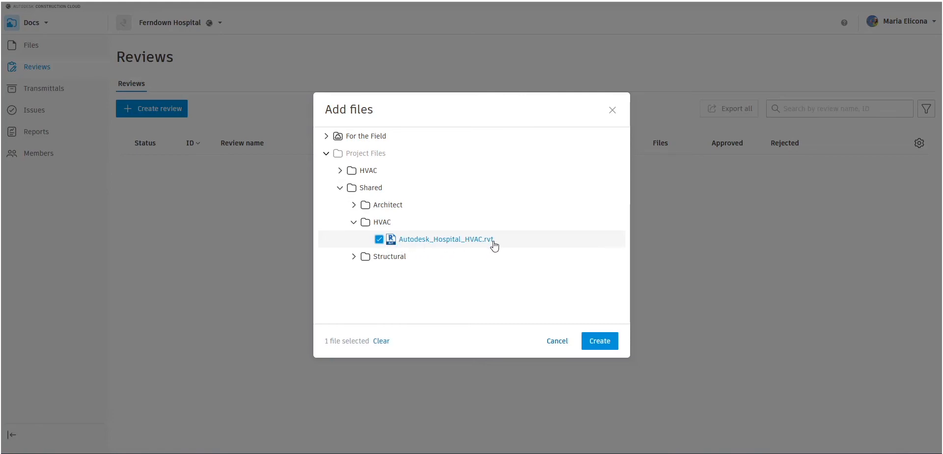
left_click(599, 341)
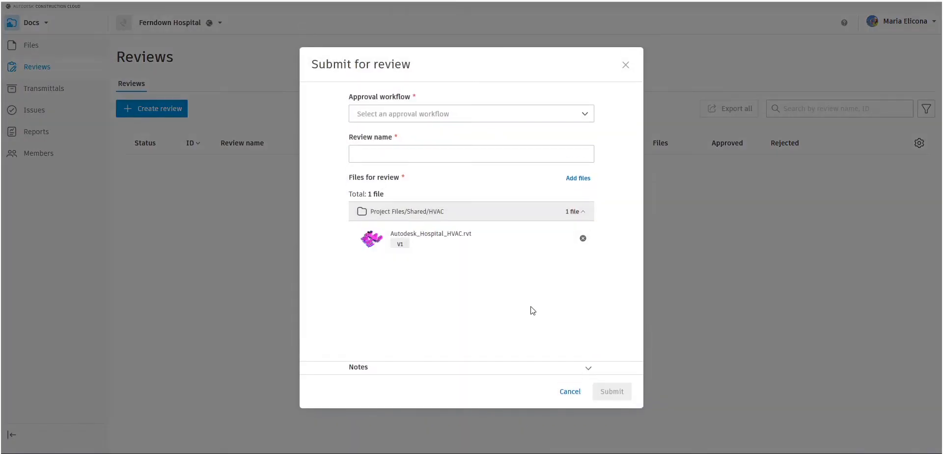
- Apply the File Review workflow, name the review 'HVAC Model review' and submit it
left_click(471, 114)
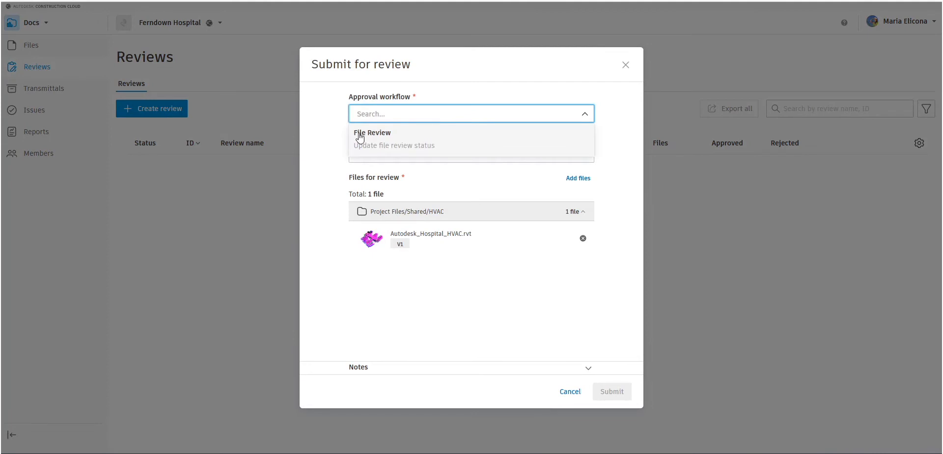
left_click(372, 133)
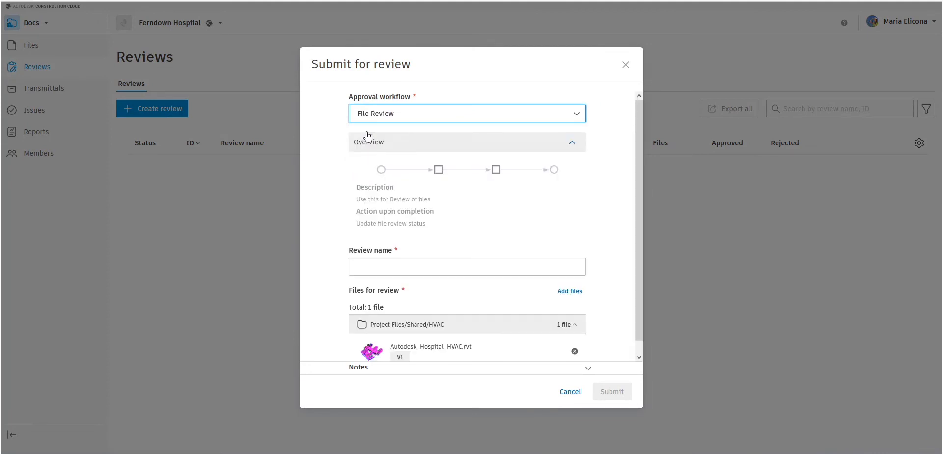
mouse_move(556, 182)
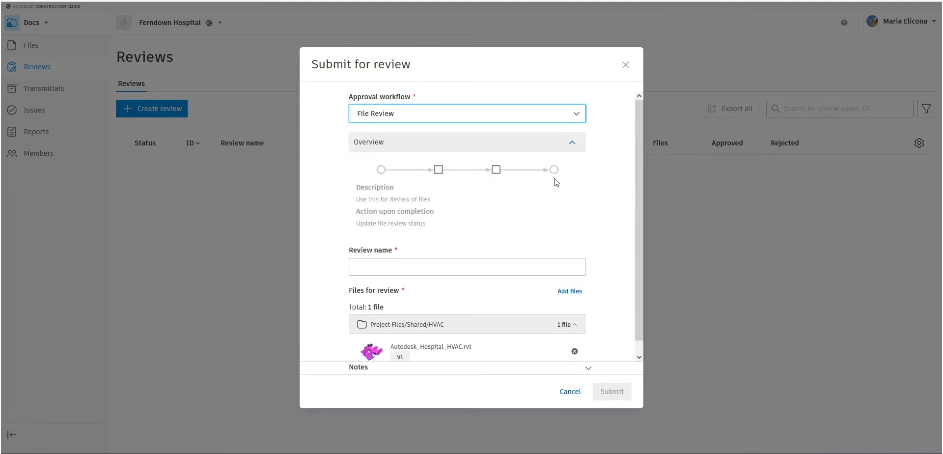
left_click(449, 267)
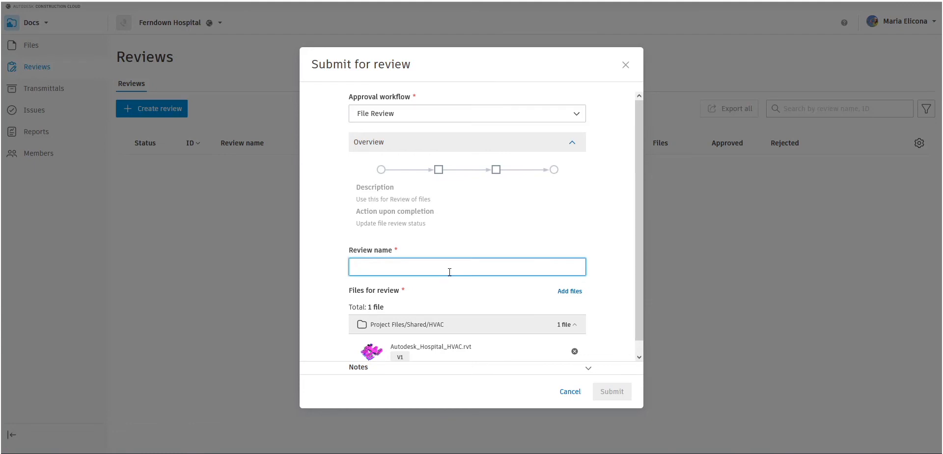
type("HVAC Mod")
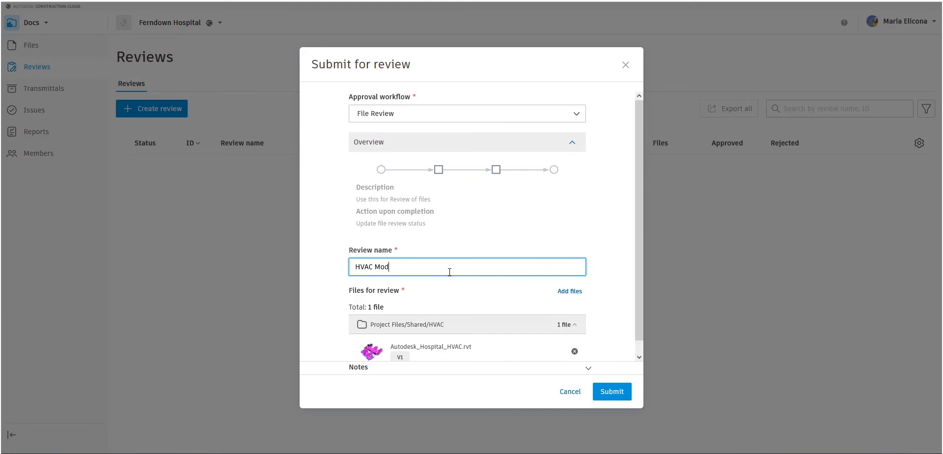
type("el review")
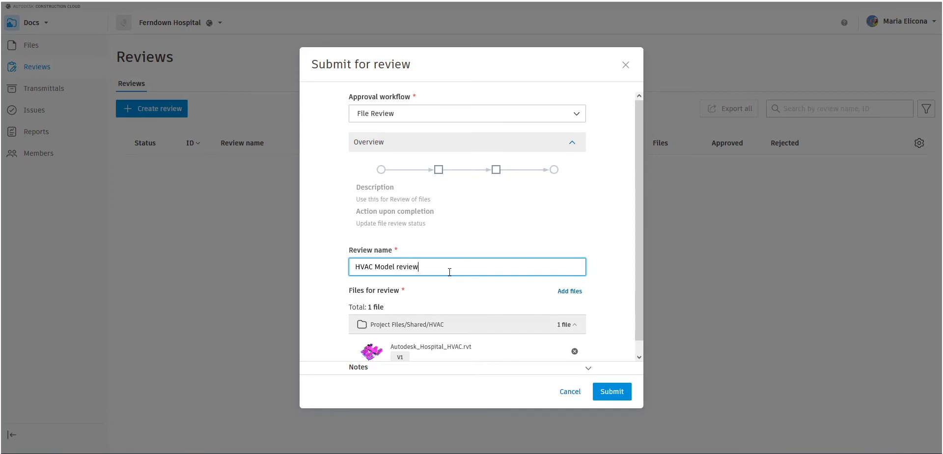
mouse_move(489, 329)
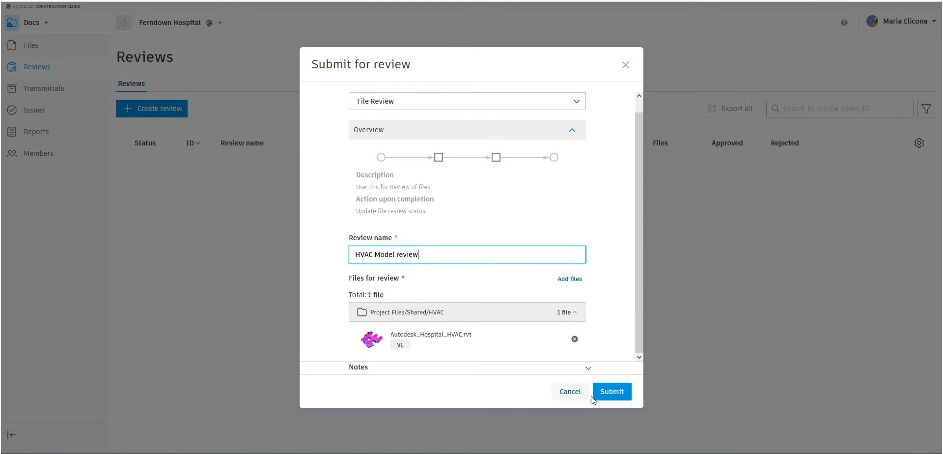
left_click(612, 391)
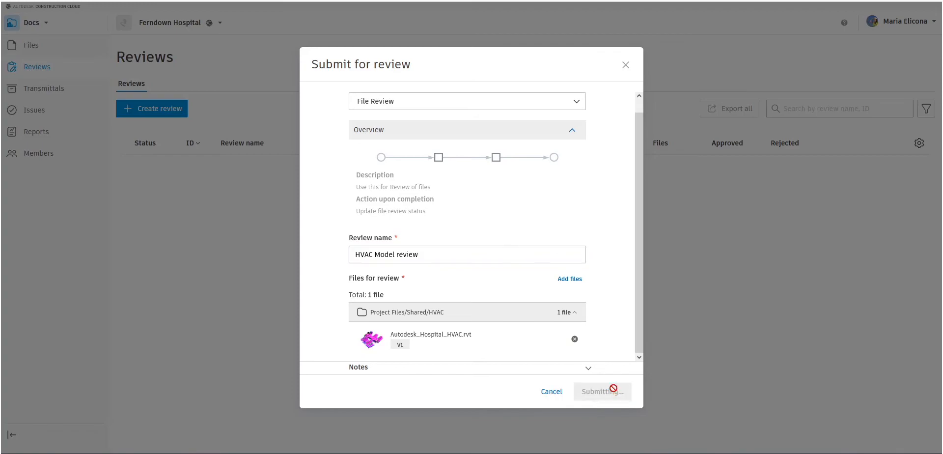
left_click(602, 391)
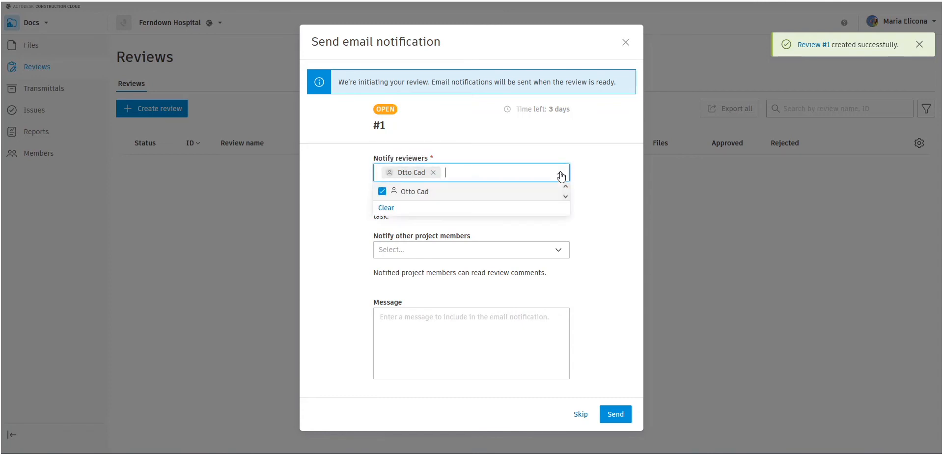
- Email Otto Cad 'Hi please review version of the HVAC model'
left_click(583, 183)
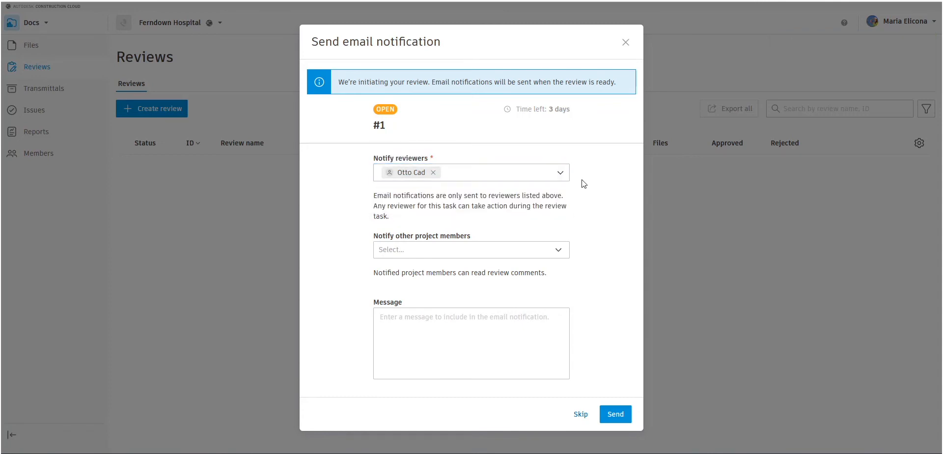
mouse_move(479, 249)
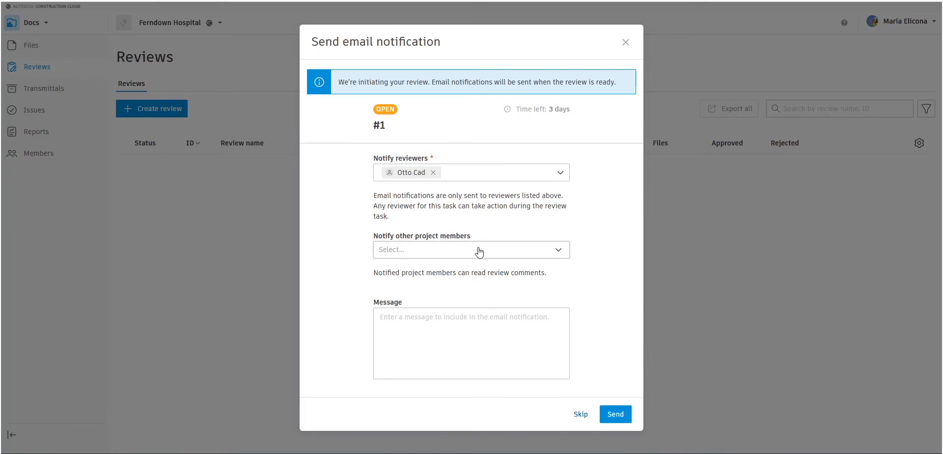
left_click(471, 249)
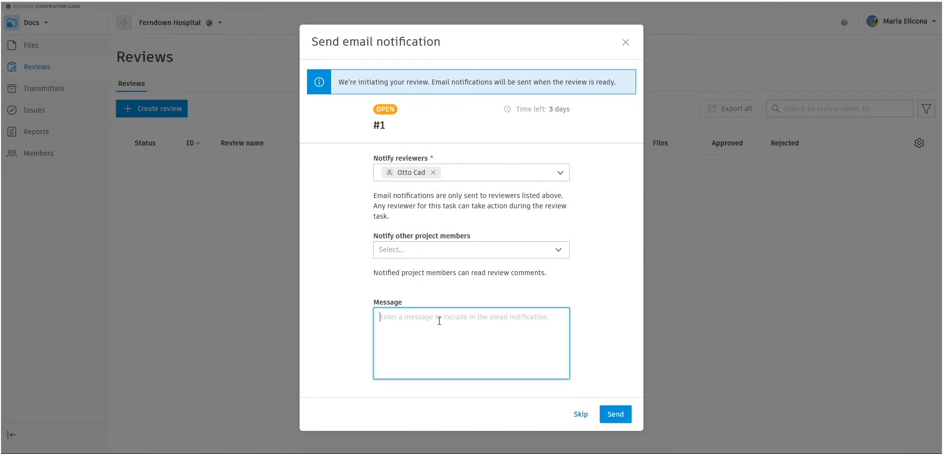
type("Hi p")
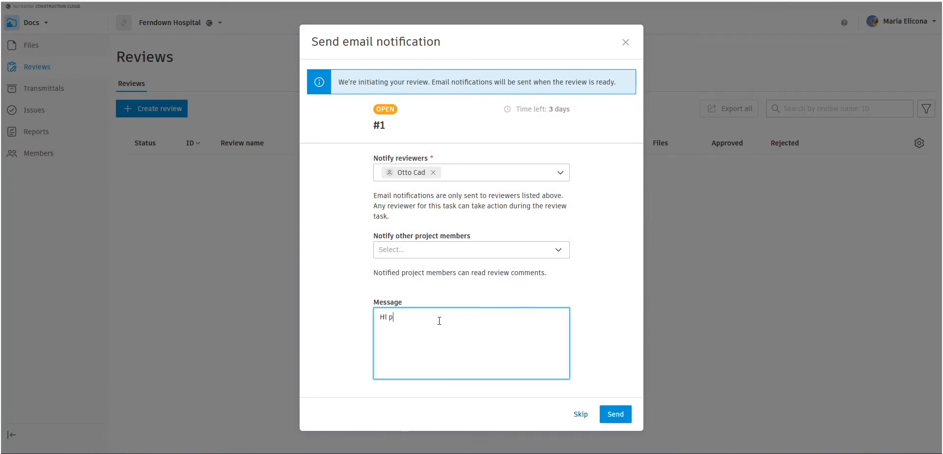
type("lease review this n")
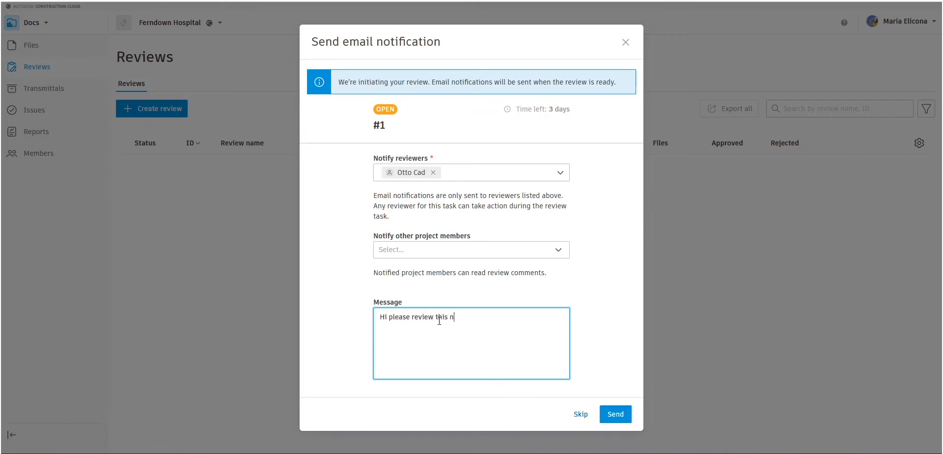
type("ew versio")
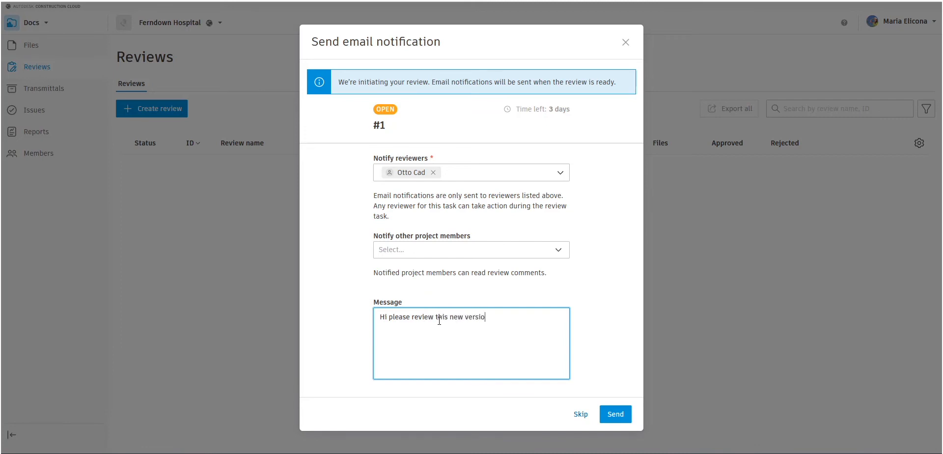
type("n of the")
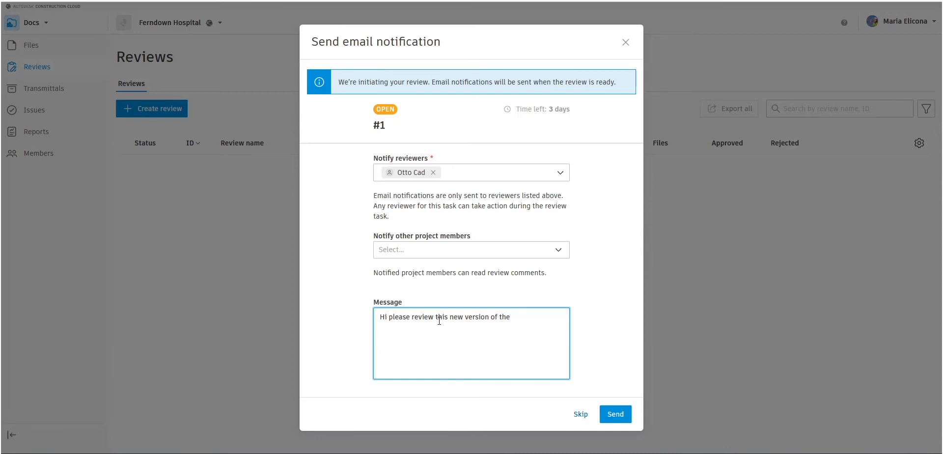
type("HVAC")
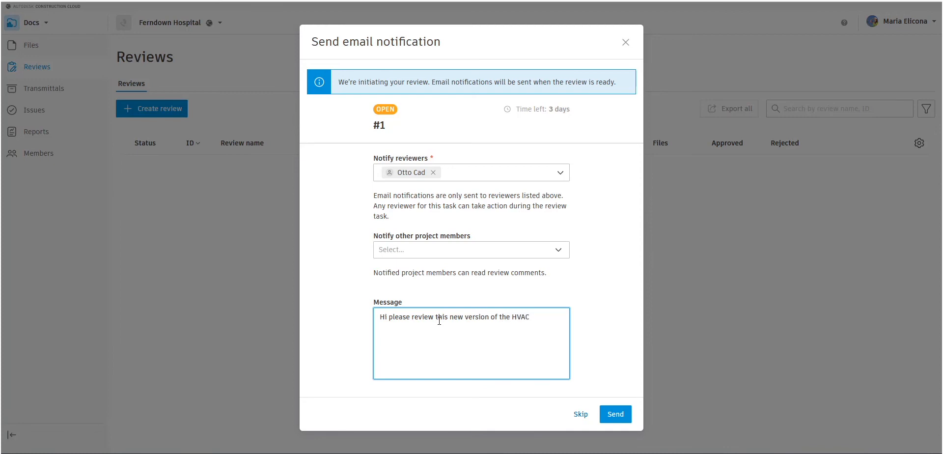
type("model.")
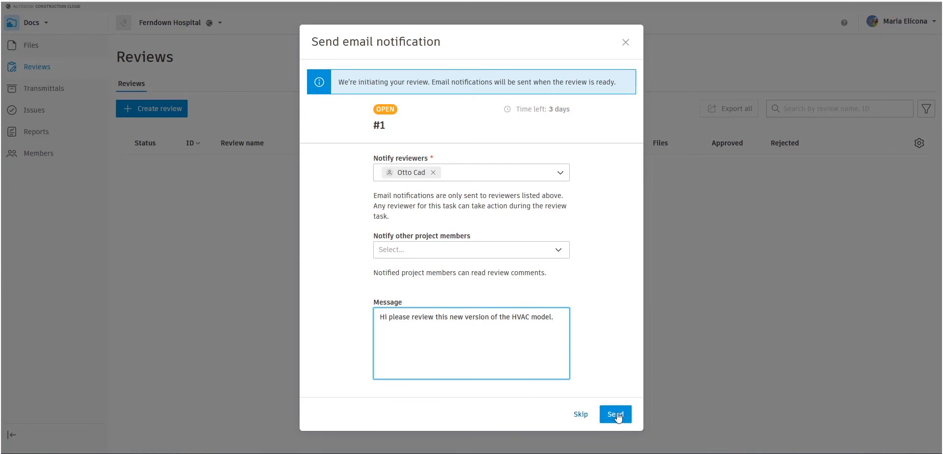
left_click(615, 413)
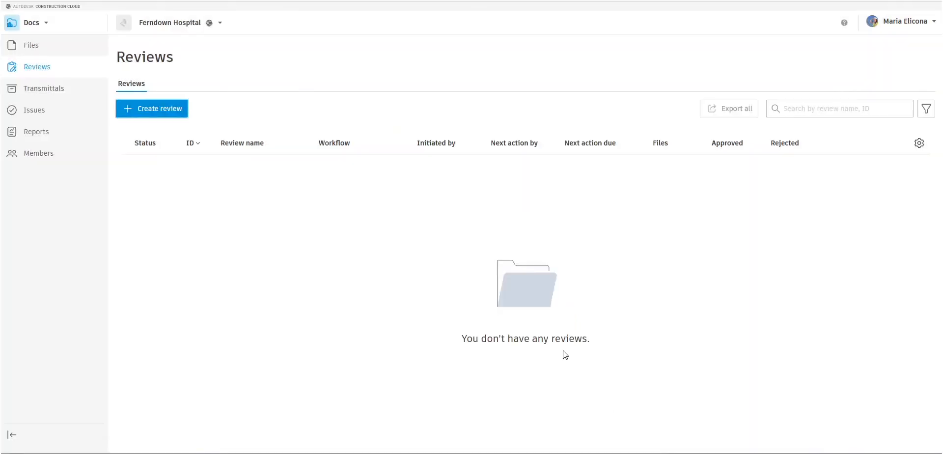
mouse_move(387, 262)
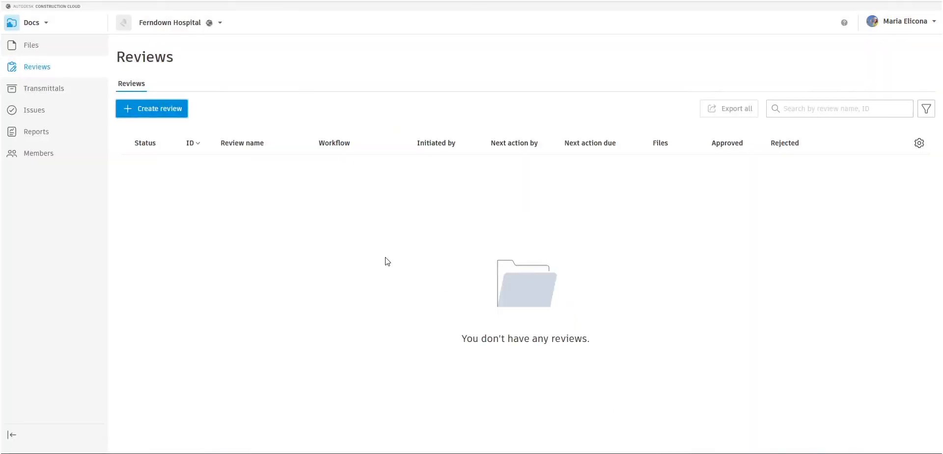
mouse_move(207, 201)
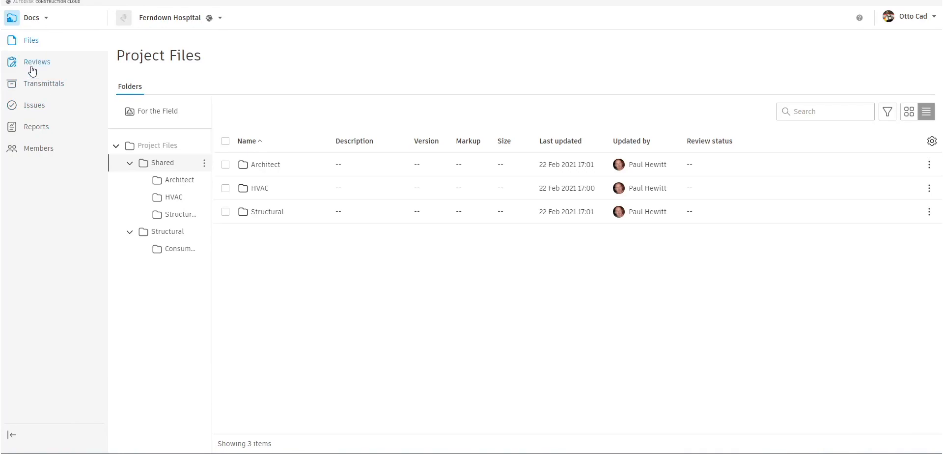
- Show the Reviews list with the open HVAC Model review #1 awaiting Otto Cad
left_click(36, 62)
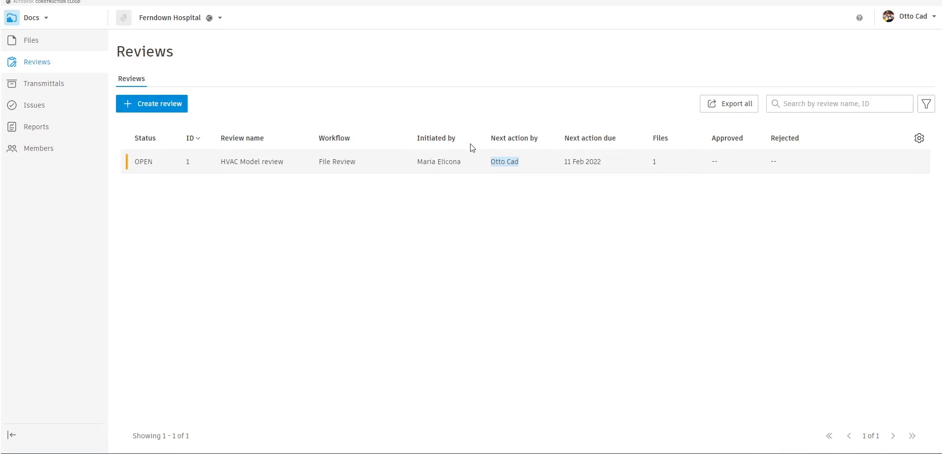
mouse_move(455, 173)
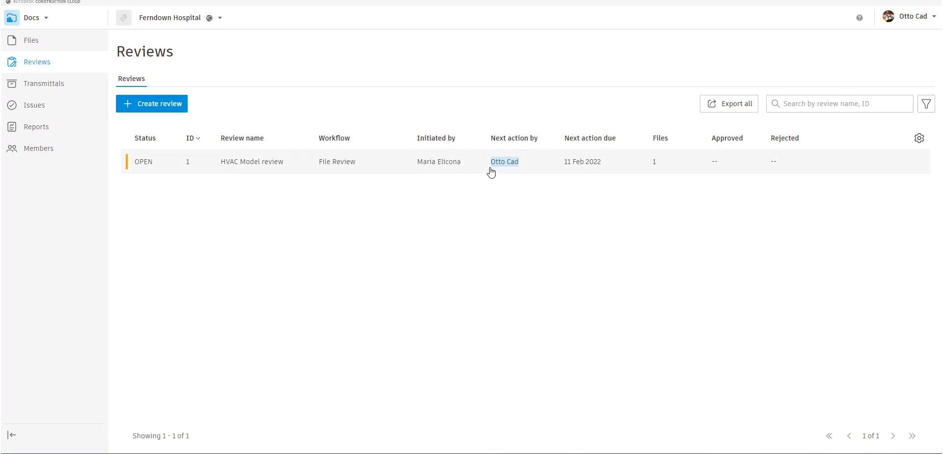
mouse_move(516, 170)
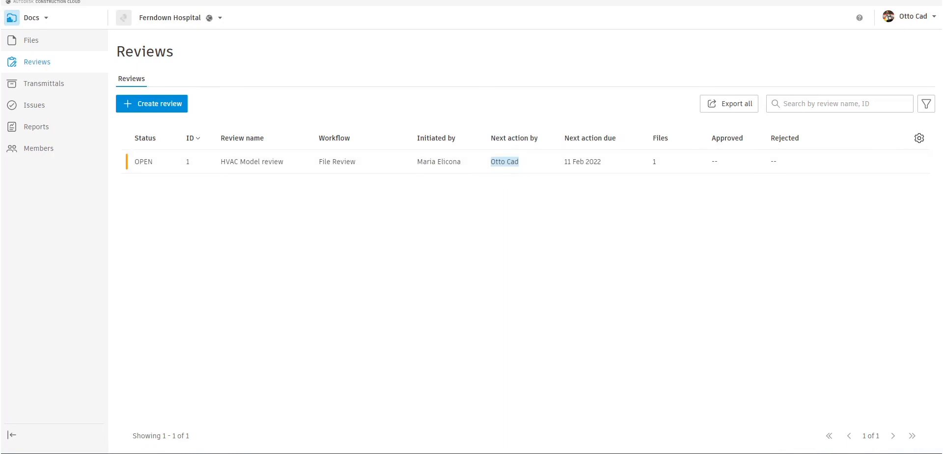
mouse_move(168, 161)
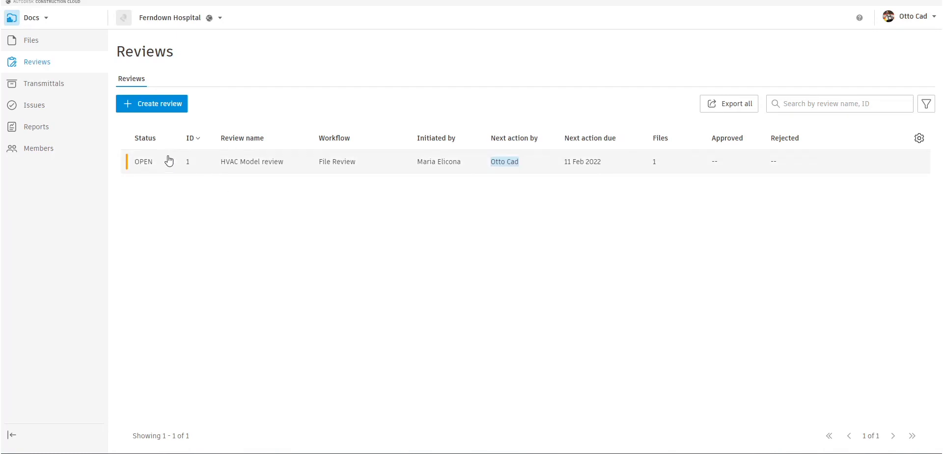
mouse_move(253, 166)
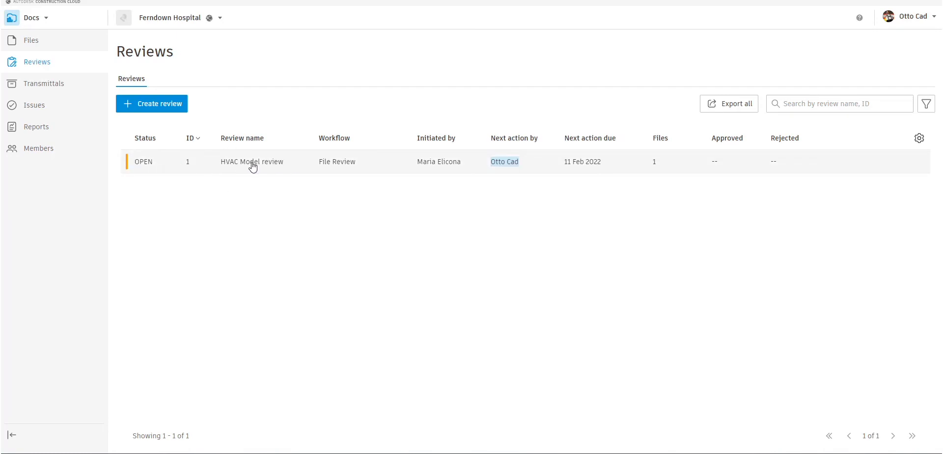
- Open the HVAC Model review and take on the initial review task
left_click(252, 161)
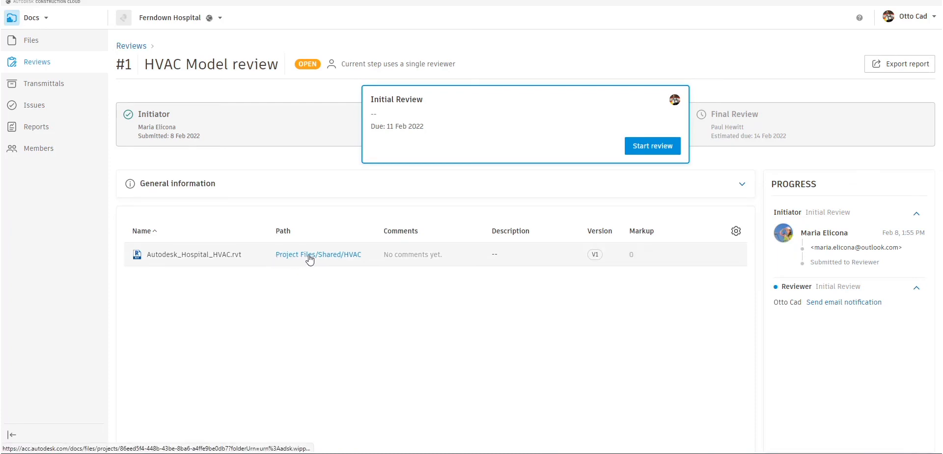
mouse_move(215, 258)
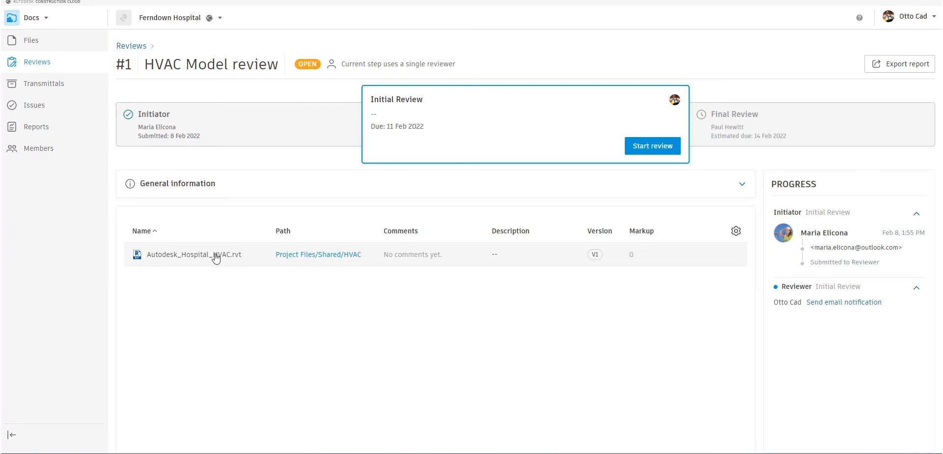
mouse_move(209, 260)
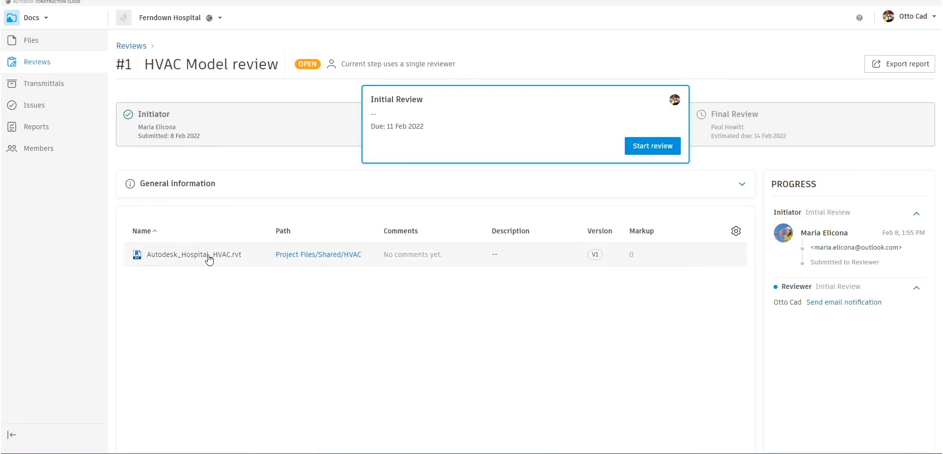
mouse_move(661, 149)
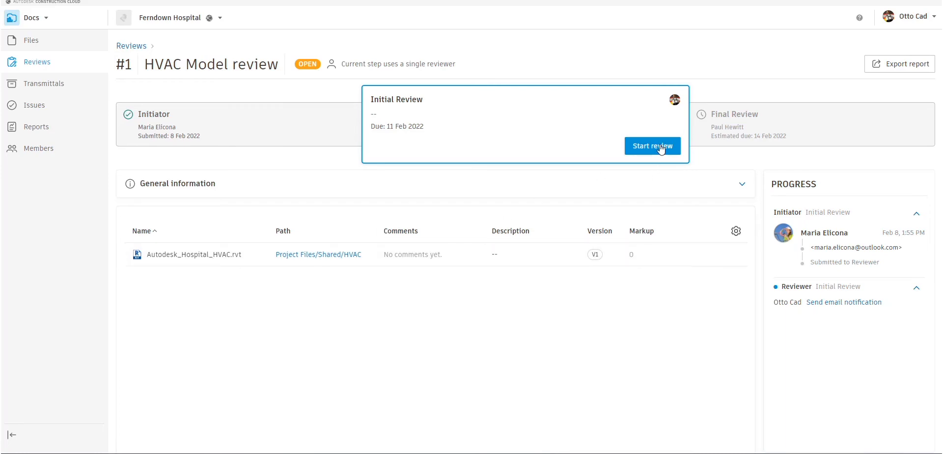
left_click(652, 146)
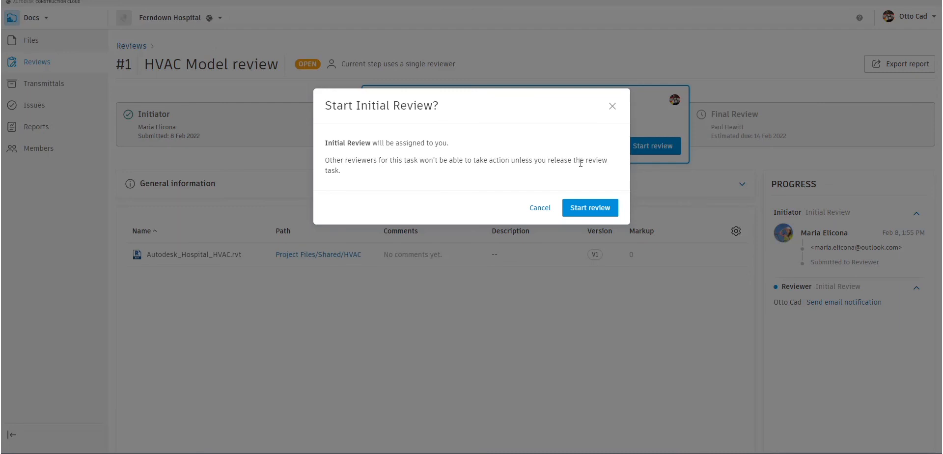
left_click(590, 208)
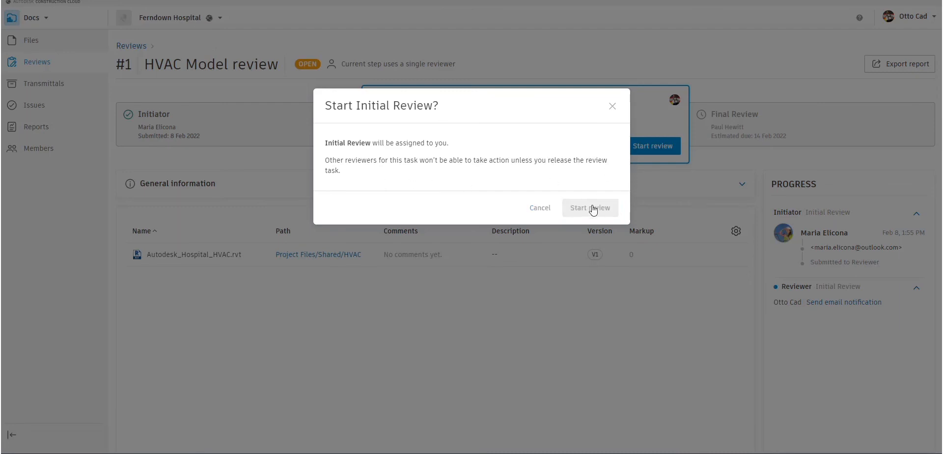
- Comment 'This looks good and meets are requirements' on the HVAC file
left_click(590, 207)
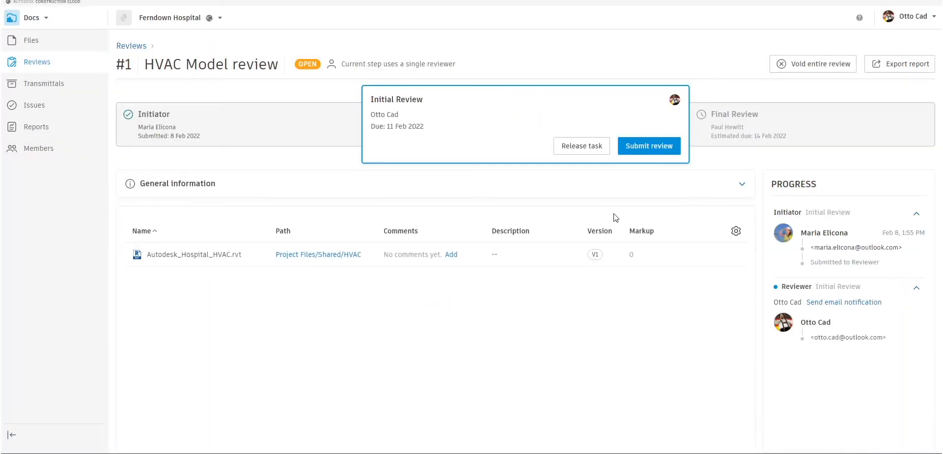
mouse_move(283, 309)
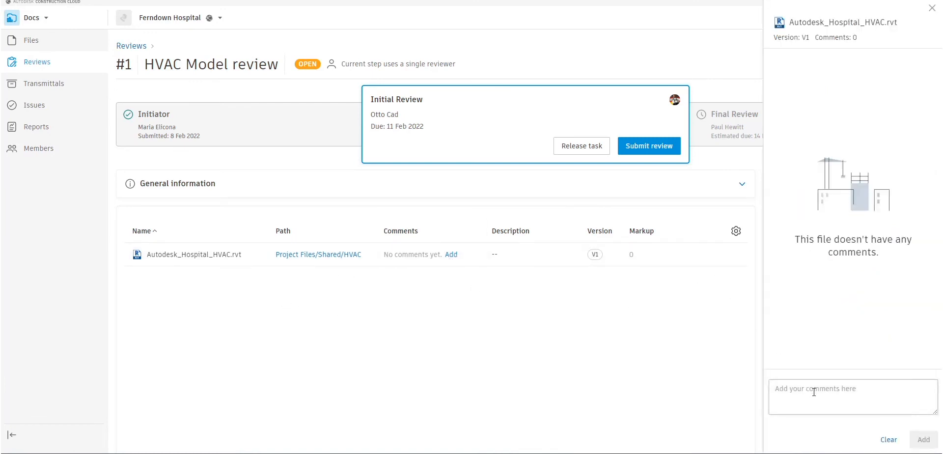
left_click(852, 397)
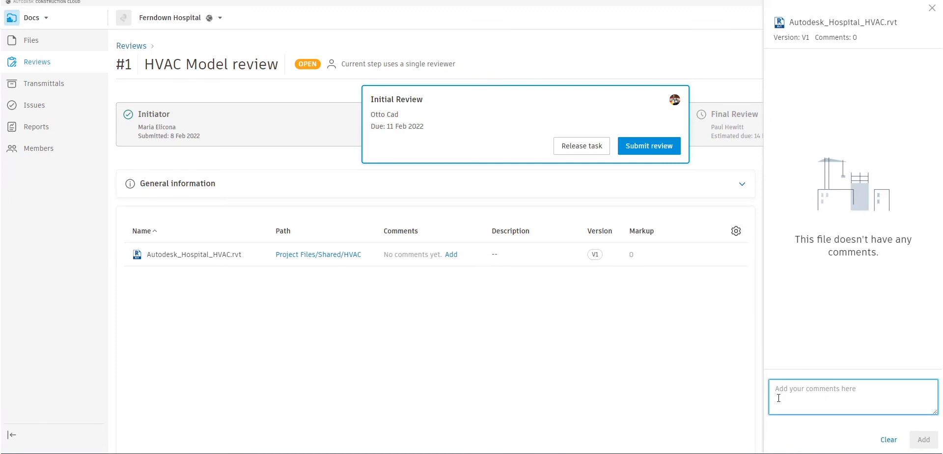
type("This")
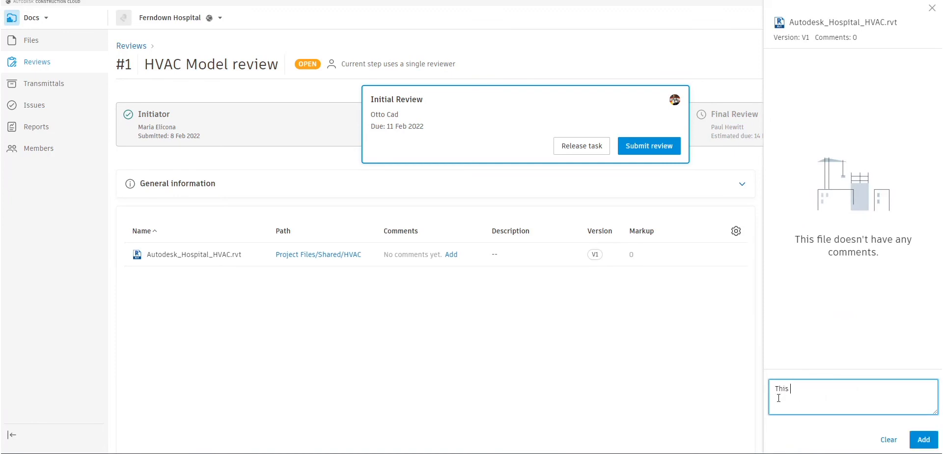
type("looks good")
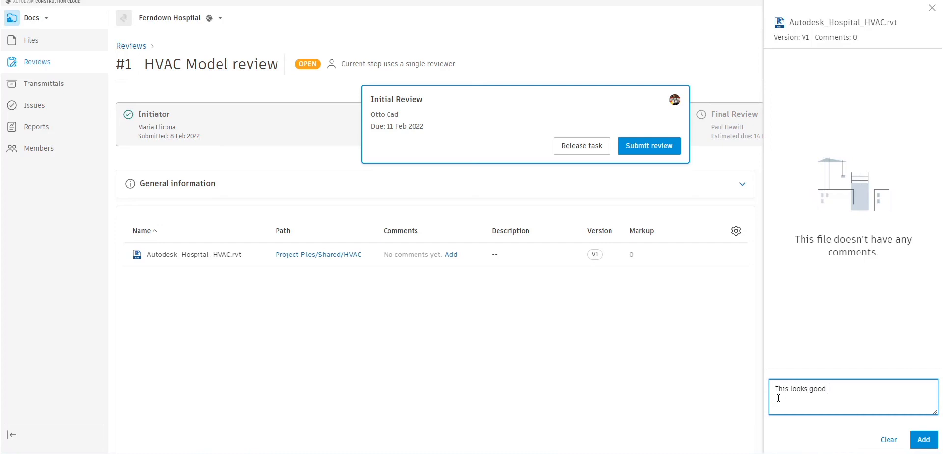
type("and meets")
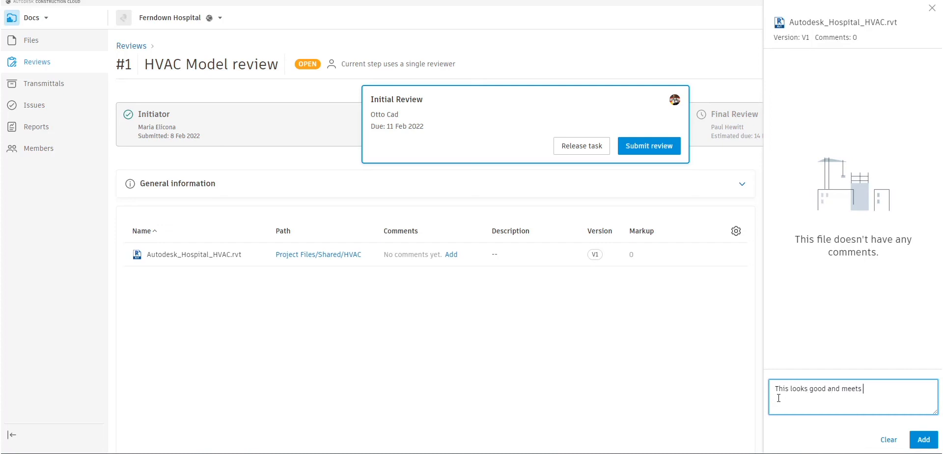
type("are requirements")
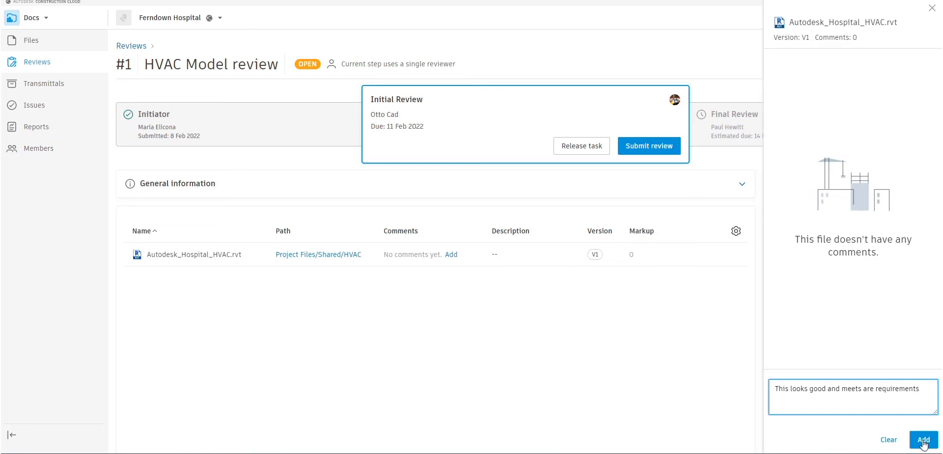
left_click(924, 440)
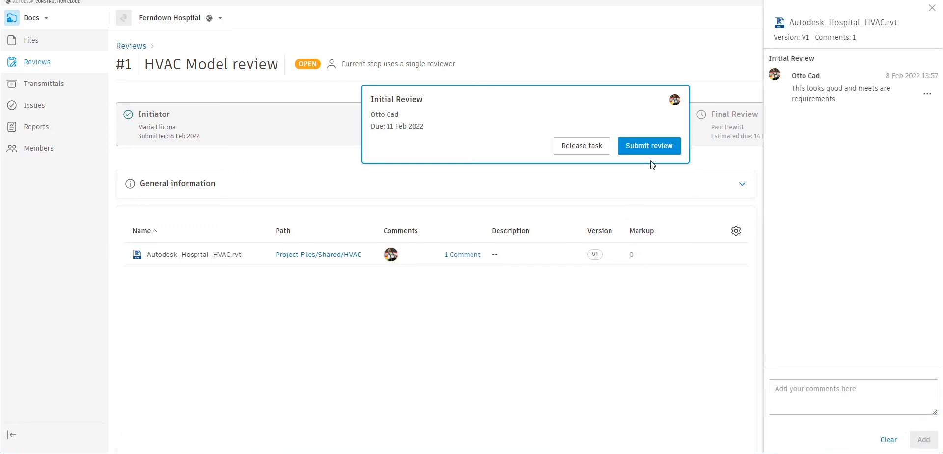
mouse_move(579, 146)
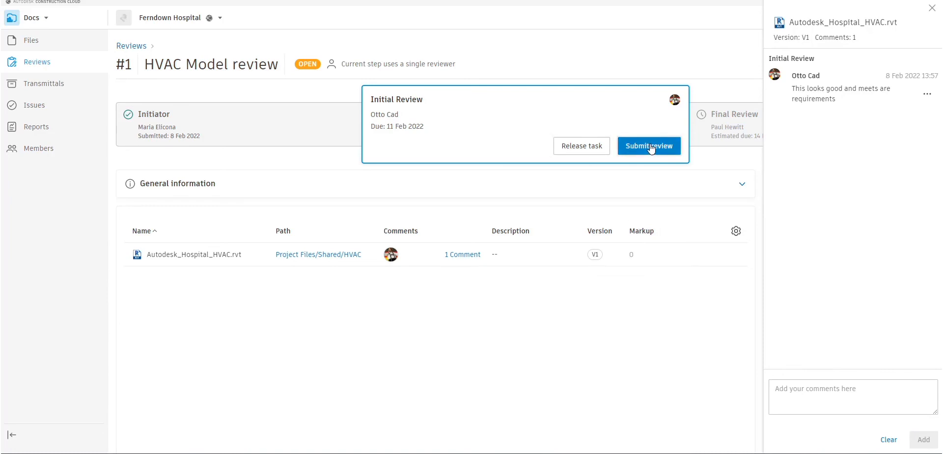
- Submit Otto Cad's initial review and dismiss the email notification dialog
left_click(649, 146)
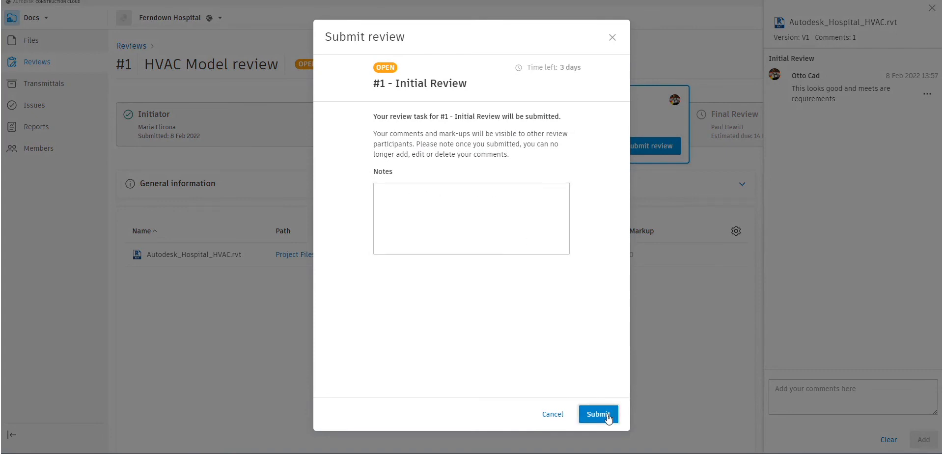
left_click(599, 414)
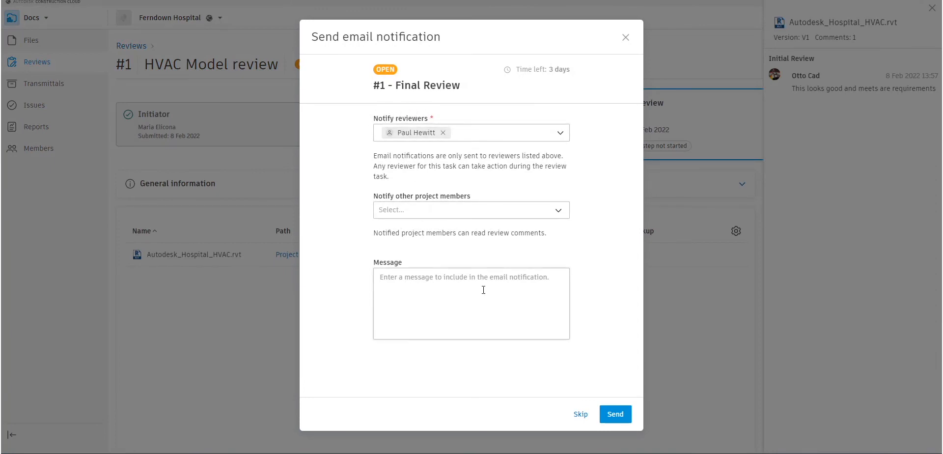
left_click(615, 414)
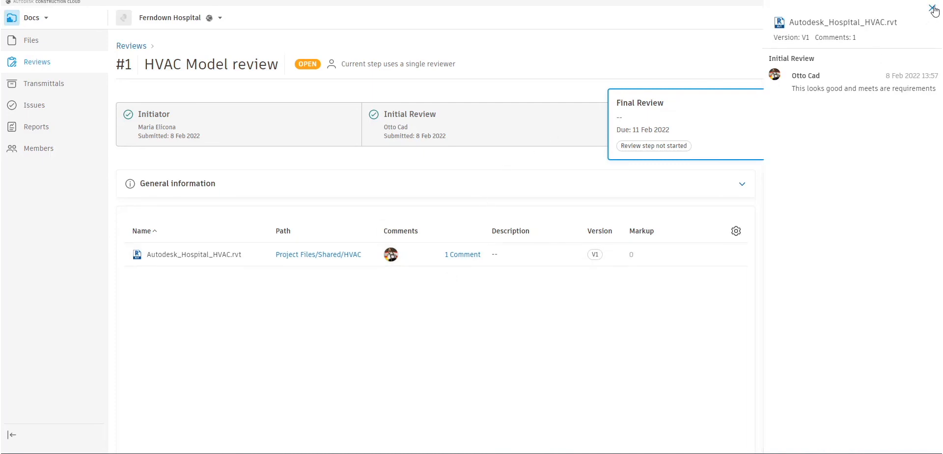
- As Paul Hewitt, read Otto Cad's comment on the HVAC file, then close comments
left_click(919, 10)
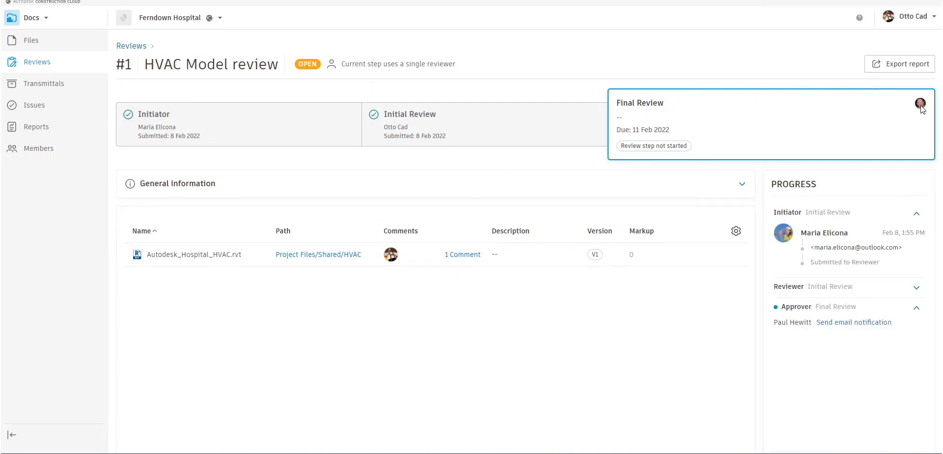
mouse_move(685, 143)
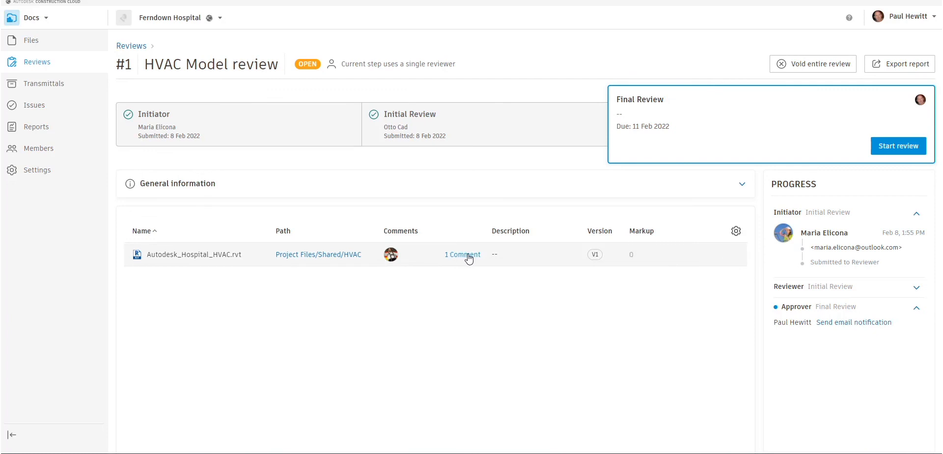
left_click(462, 255)
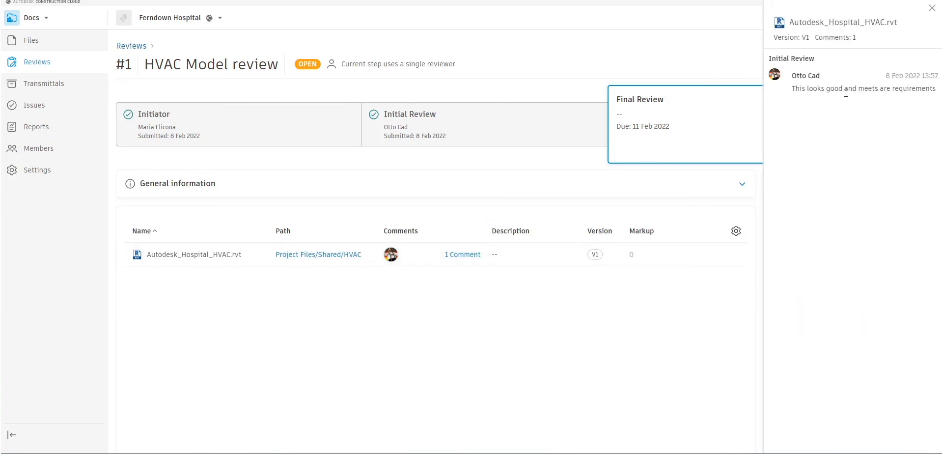
left_click(930, 7)
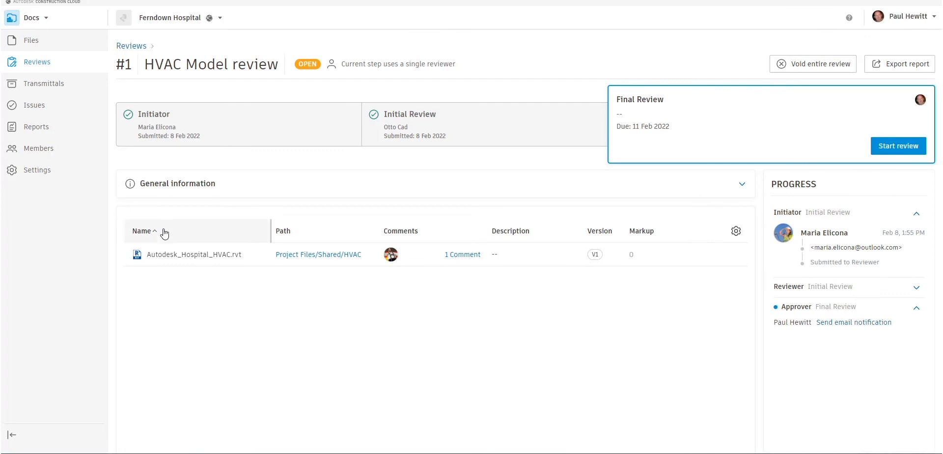
mouse_move(180, 257)
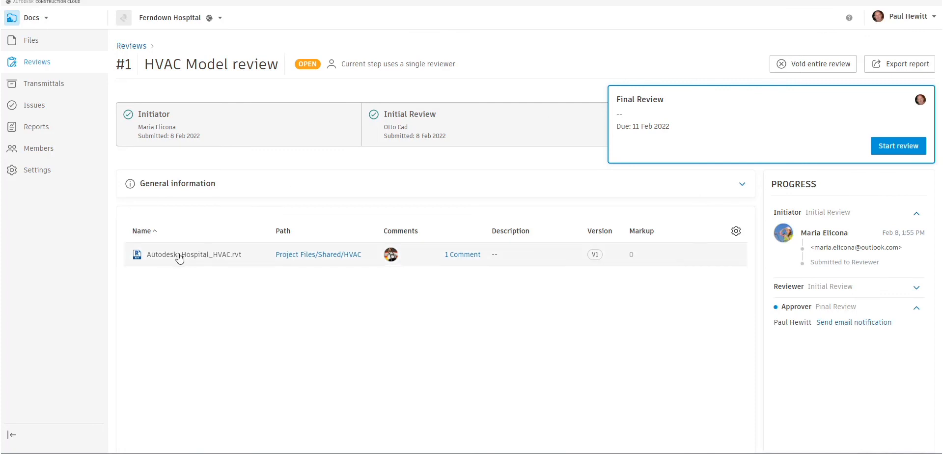
mouse_move(232, 258)
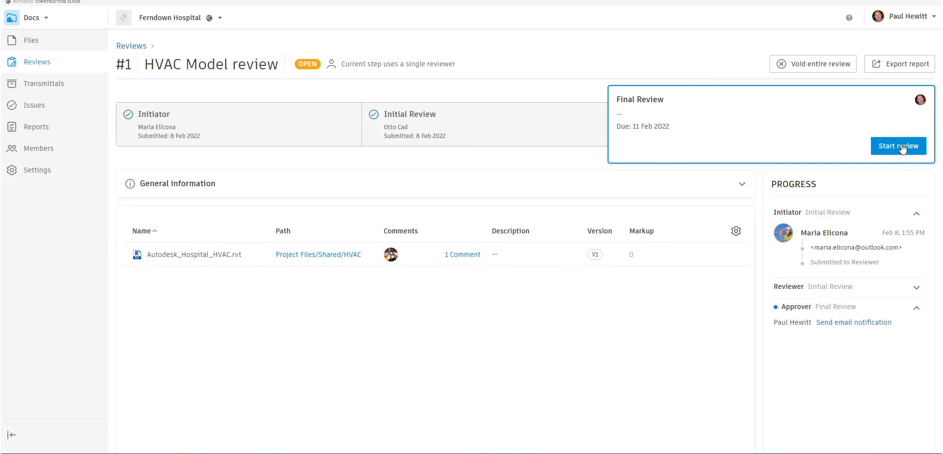
- Start the final review, set the HVAC file to Approved, and submit it
left_click(898, 145)
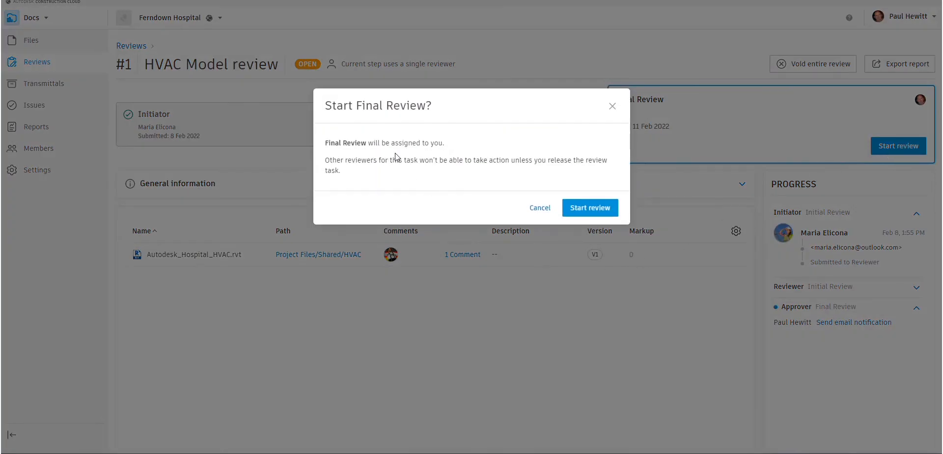
mouse_move(590, 210)
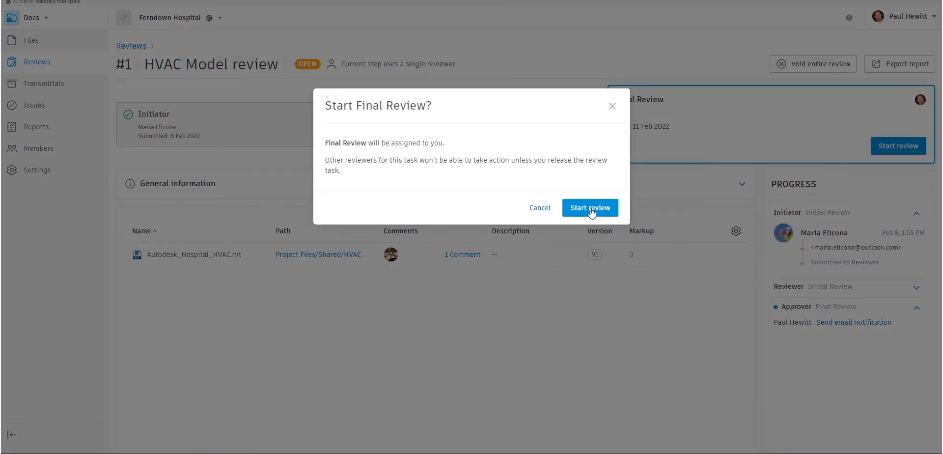
left_click(590, 207)
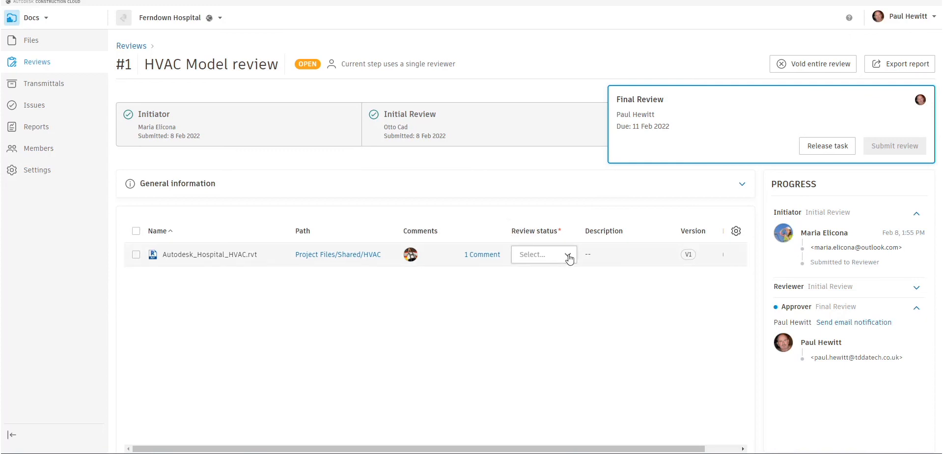
left_click(567, 254)
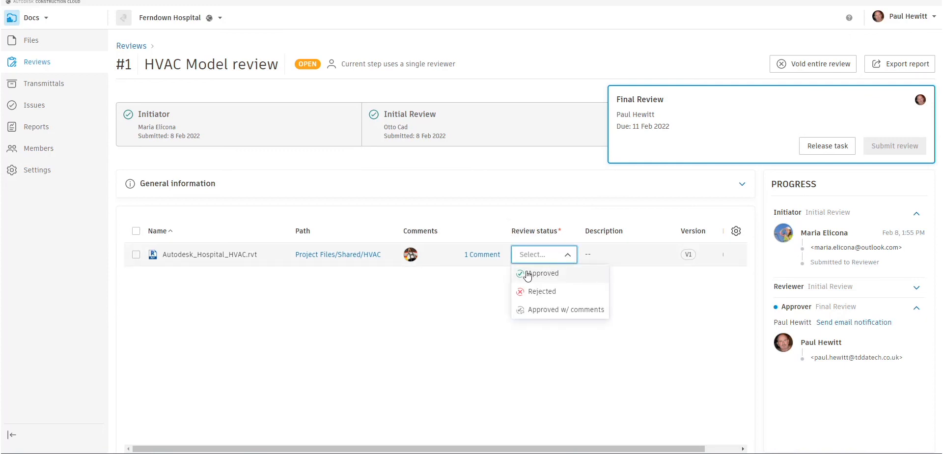
mouse_move(531, 317)
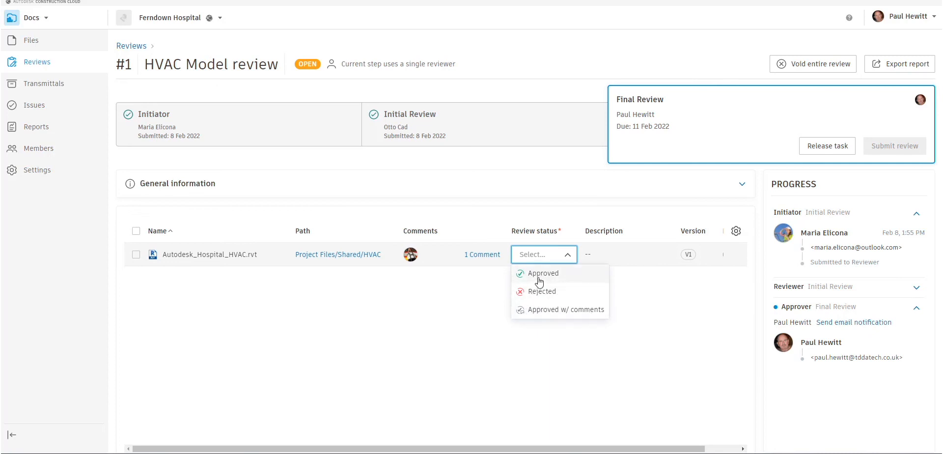
left_click(543, 273)
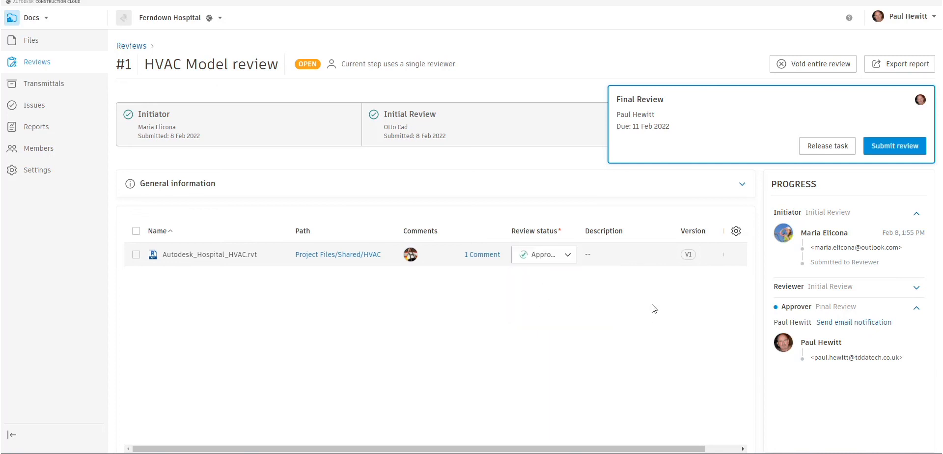
left_click(894, 146)
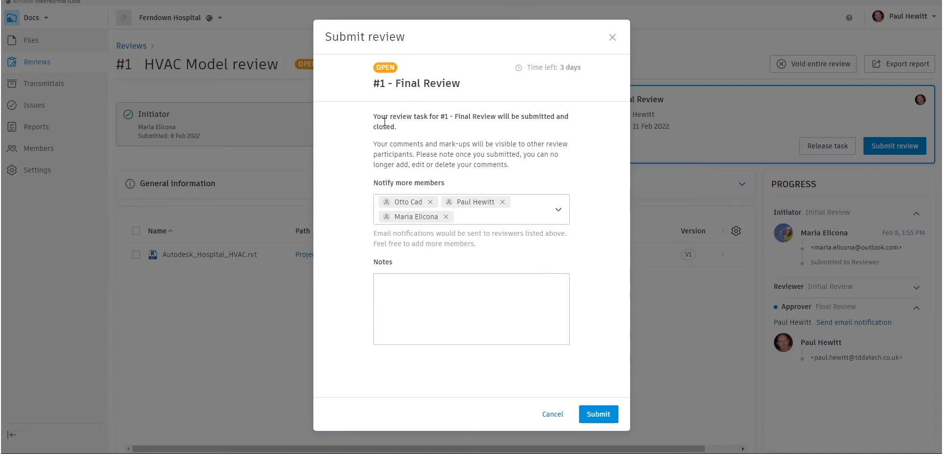
mouse_move(402, 175)
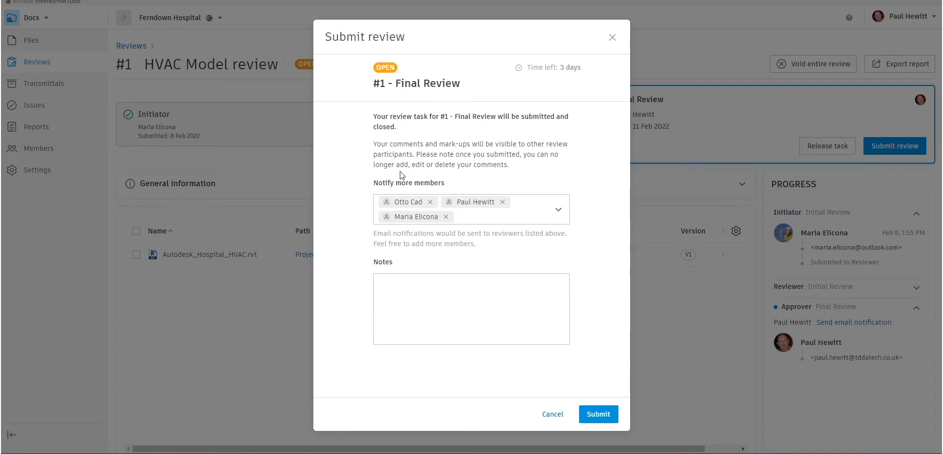
mouse_move(447, 239)
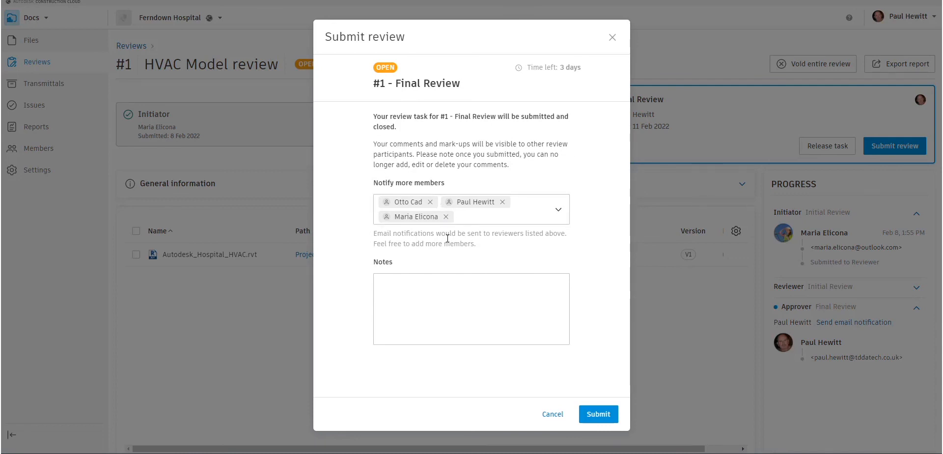
left_click(598, 414)
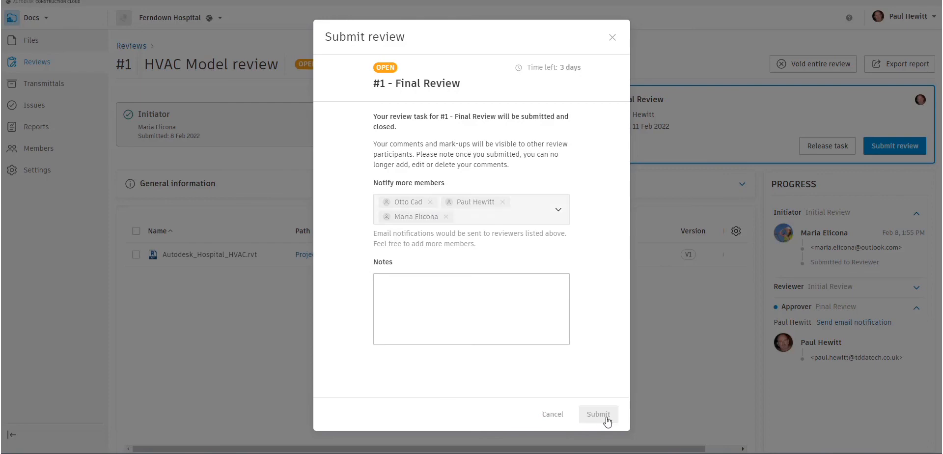
left_click(597, 414)
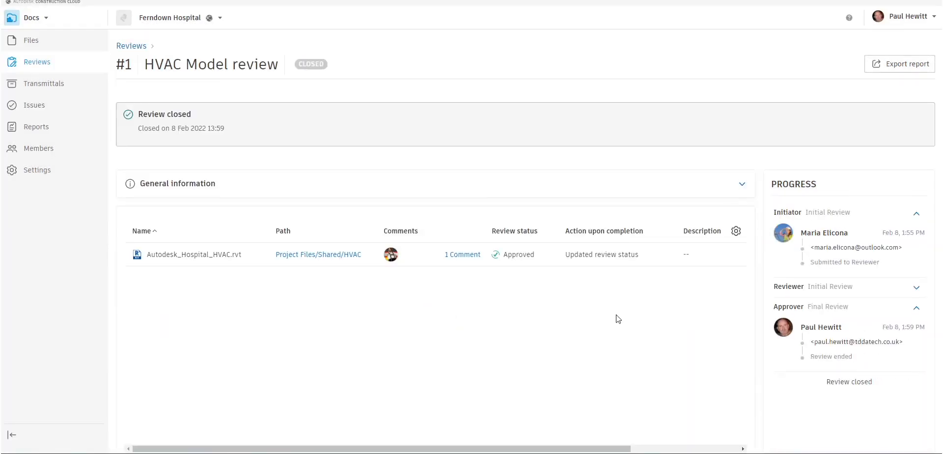
mouse_move(16, 52)
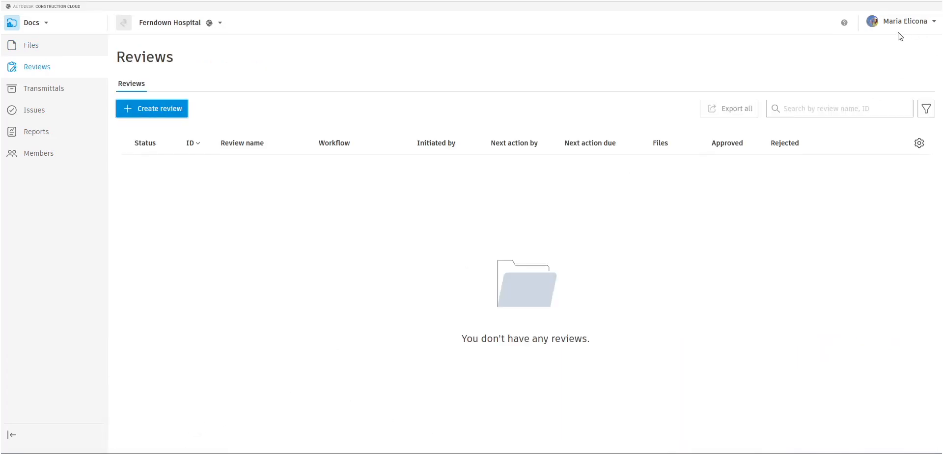
mouse_move(28, 45)
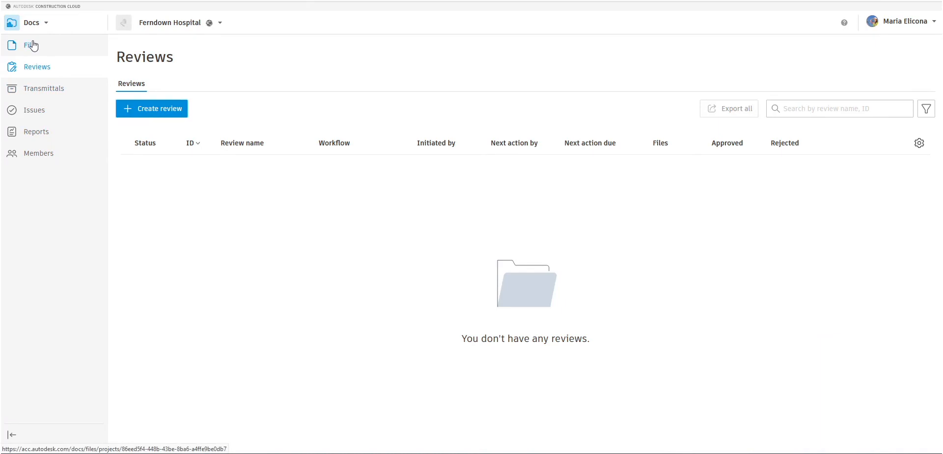
- Browse to Files > Shared > HVAC to confirm Autodesk_Hospital_HVAC.rvt shows Approved
left_click(29, 45)
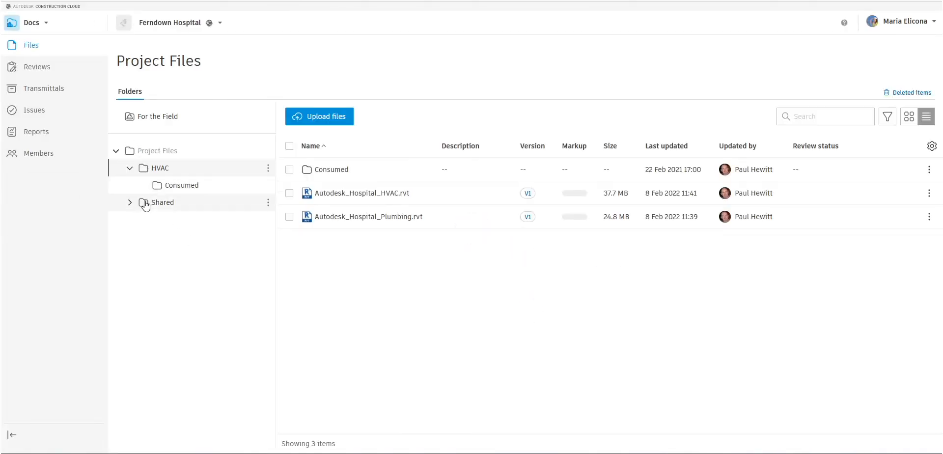
left_click(130, 203)
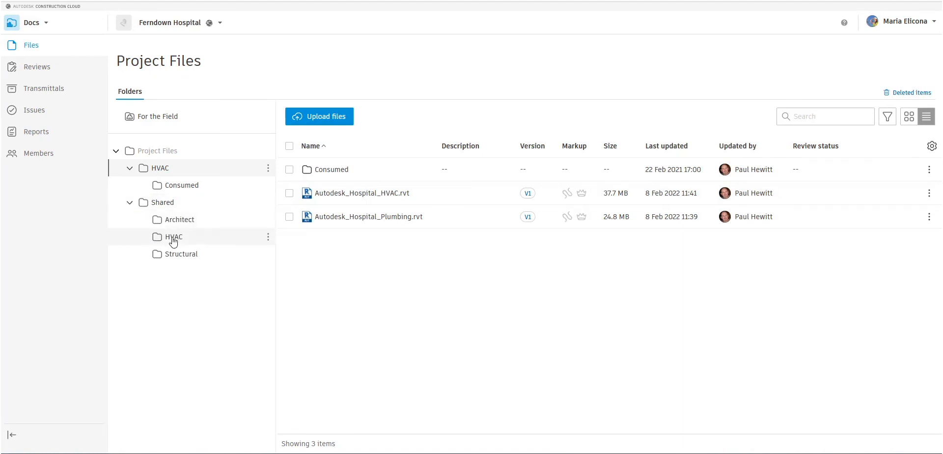
left_click(173, 237)
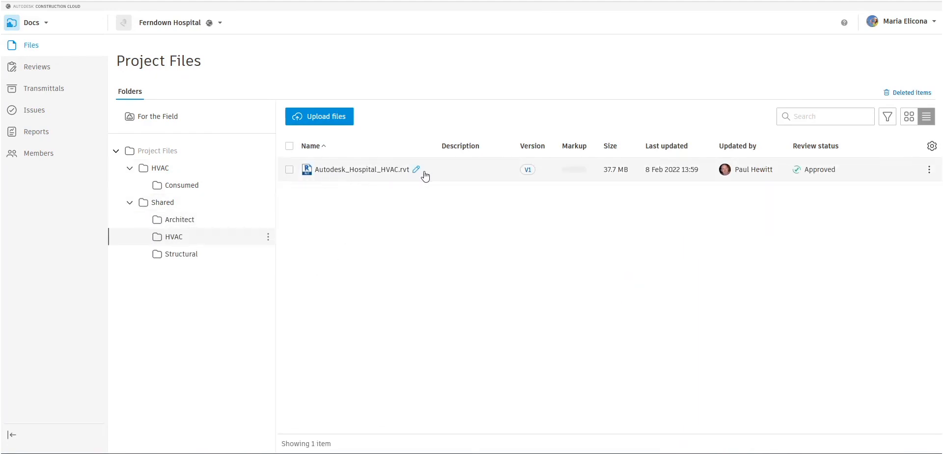
mouse_move(810, 147)
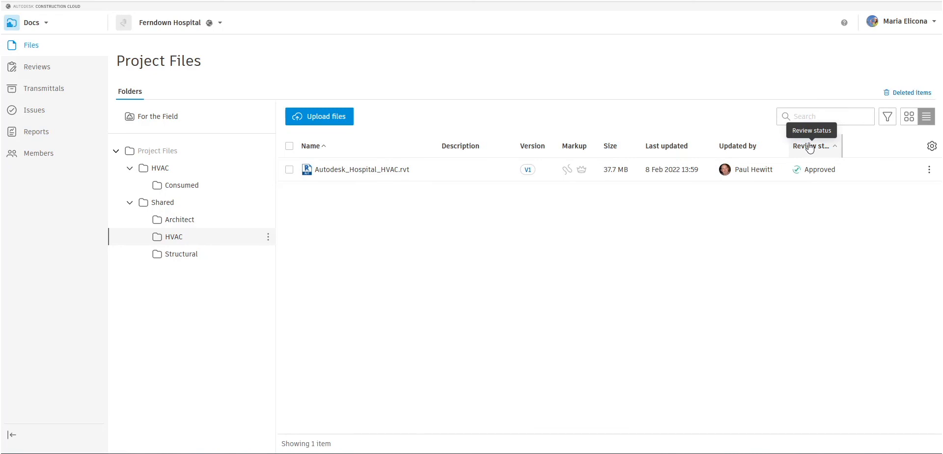
mouse_move(821, 170)
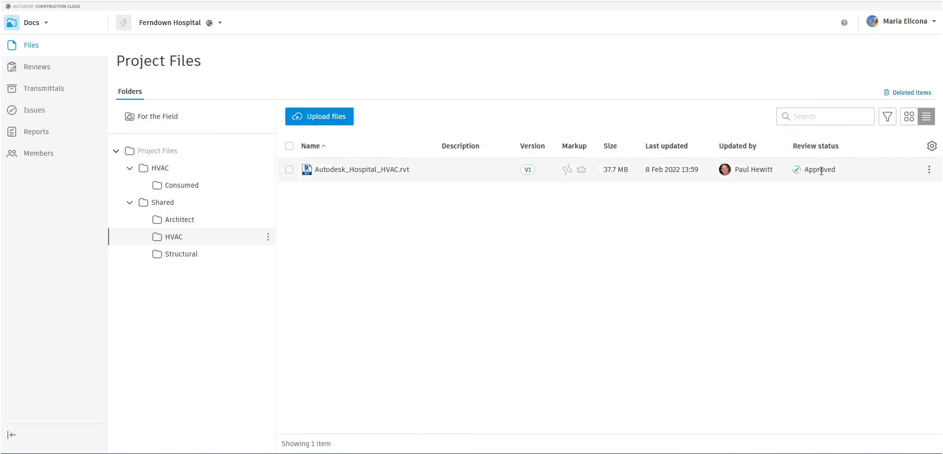
mouse_move(759, 260)
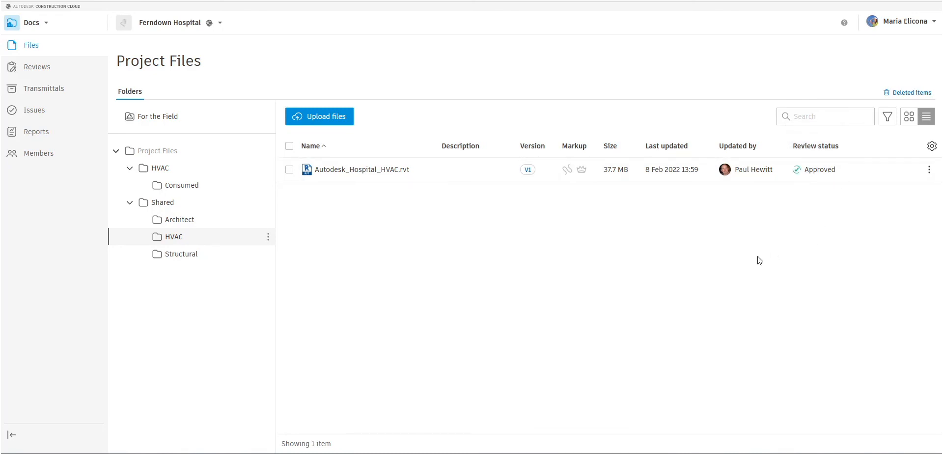
mouse_move(537, 382)
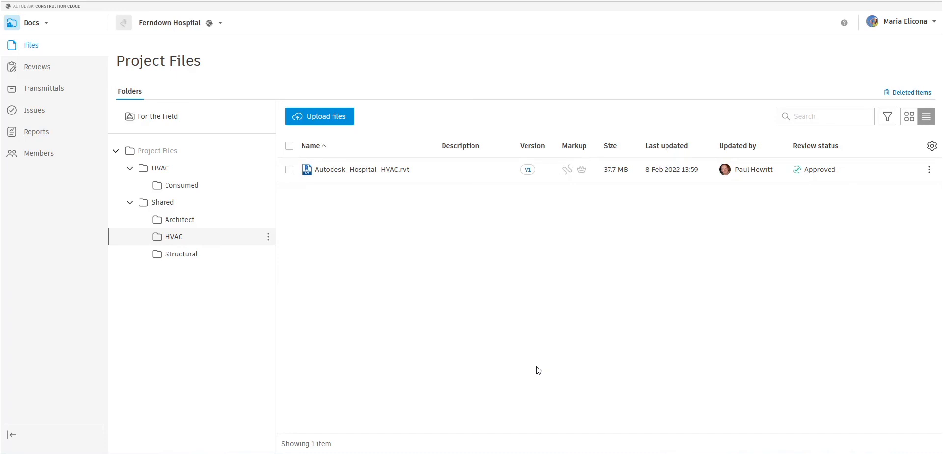